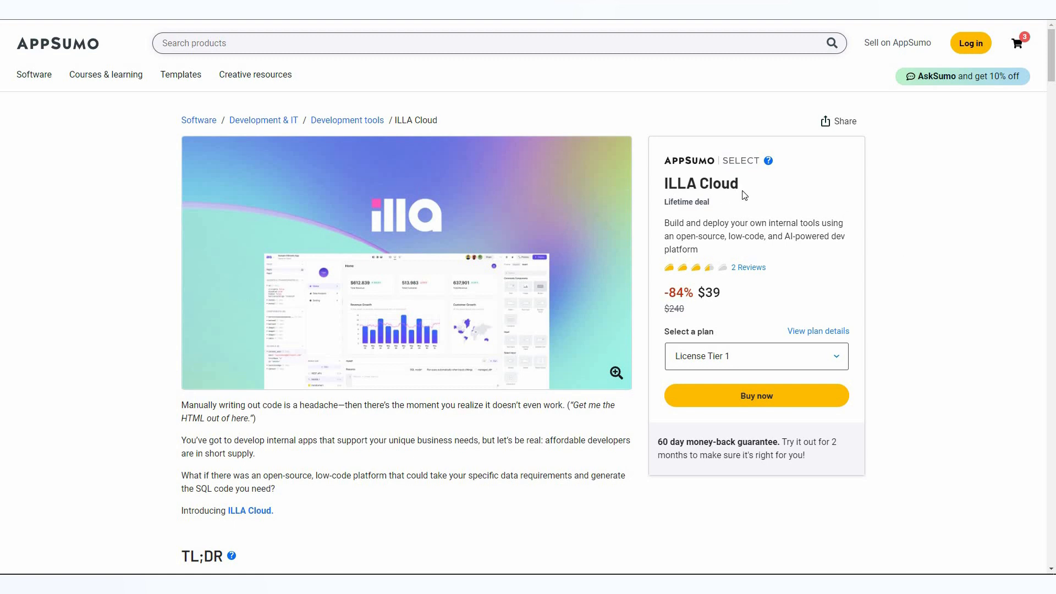
mouse_move(932, 260)
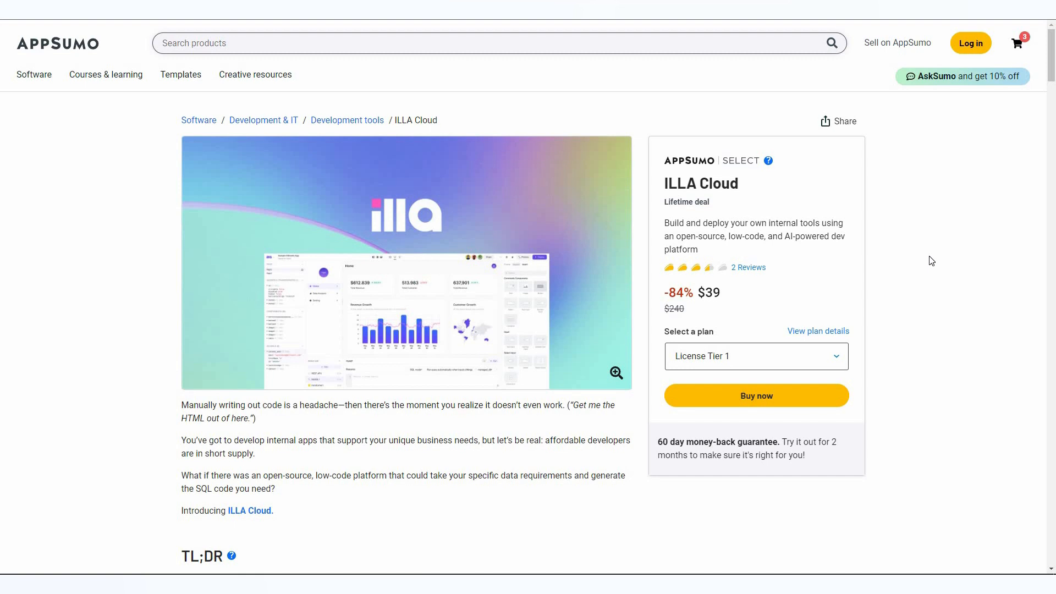
- Review the deal's Plans & features section with the $39, $79 and $169 license tiers
scroll(down, 3)
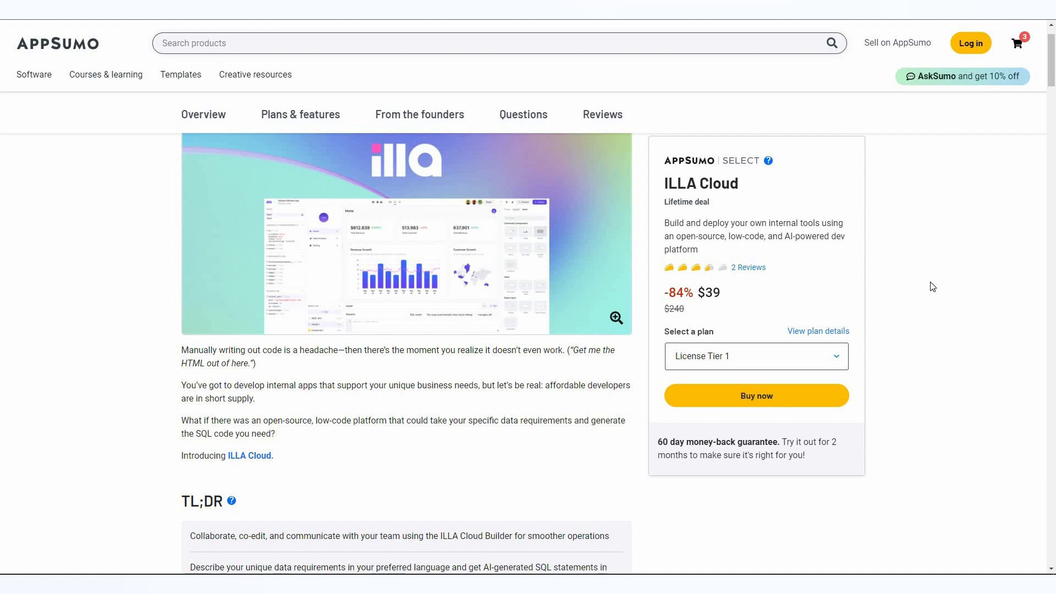
mouse_move(912, 264)
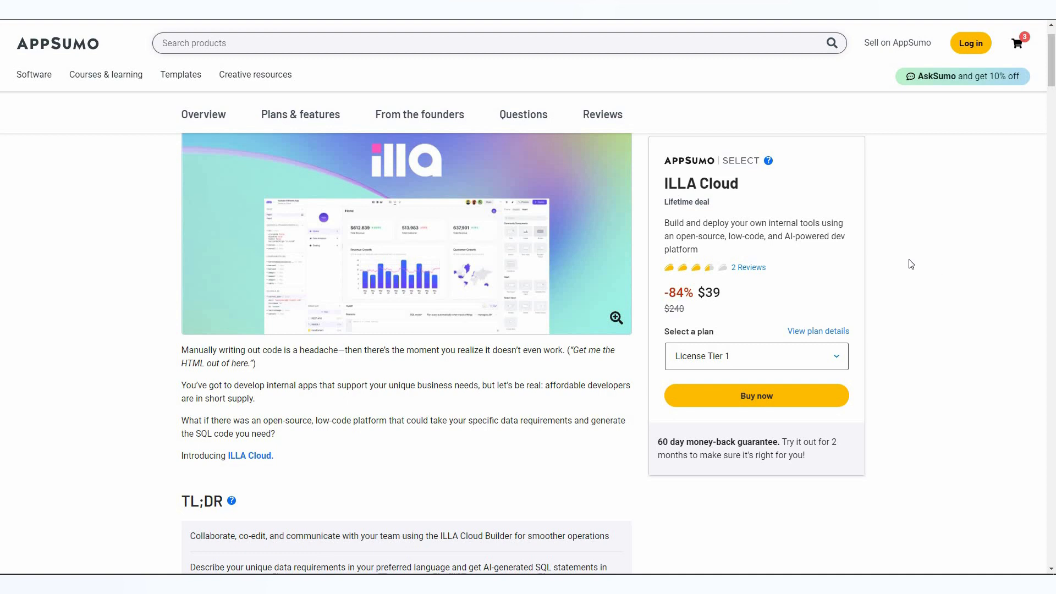
mouse_move(685, 216)
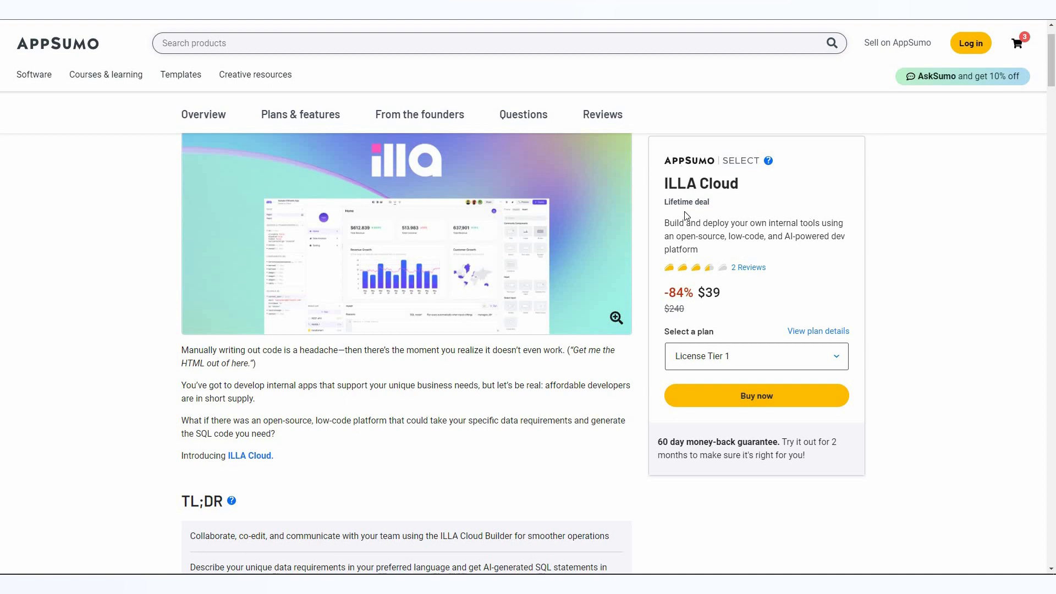
mouse_move(679, 322)
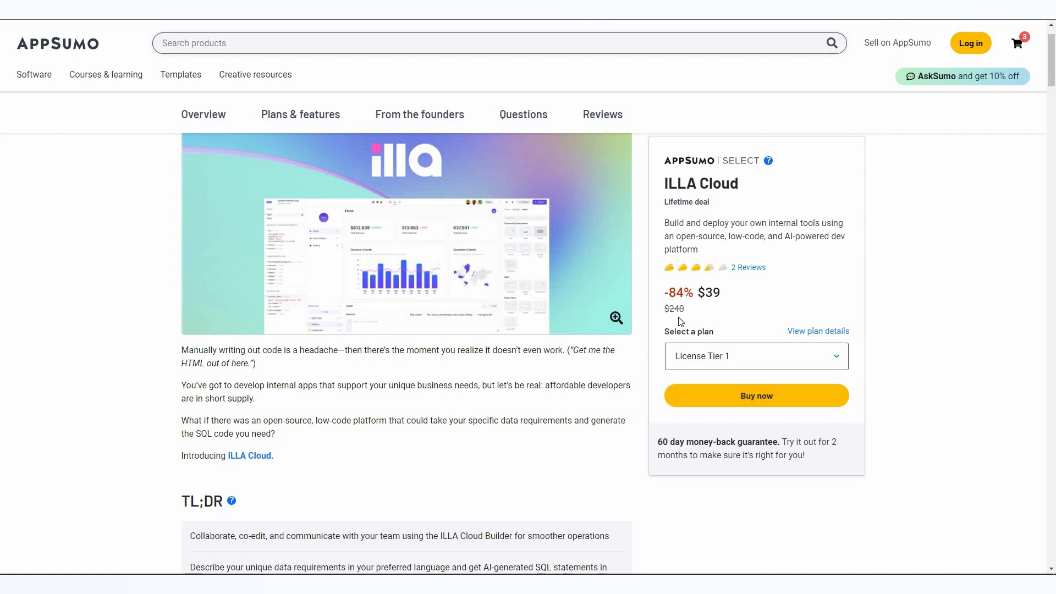
mouse_move(699, 297)
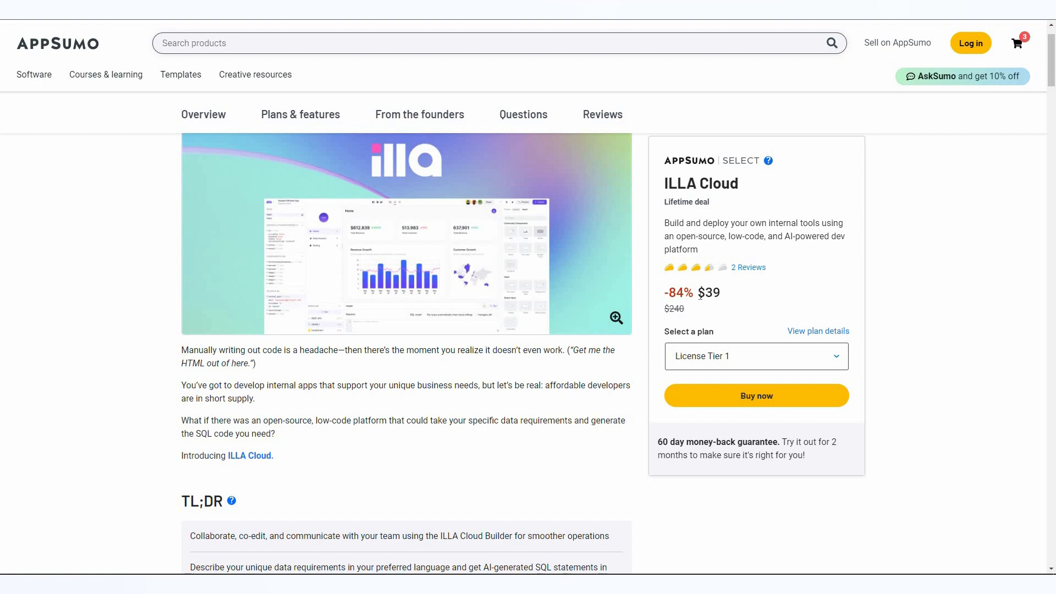
double_click(709, 293)
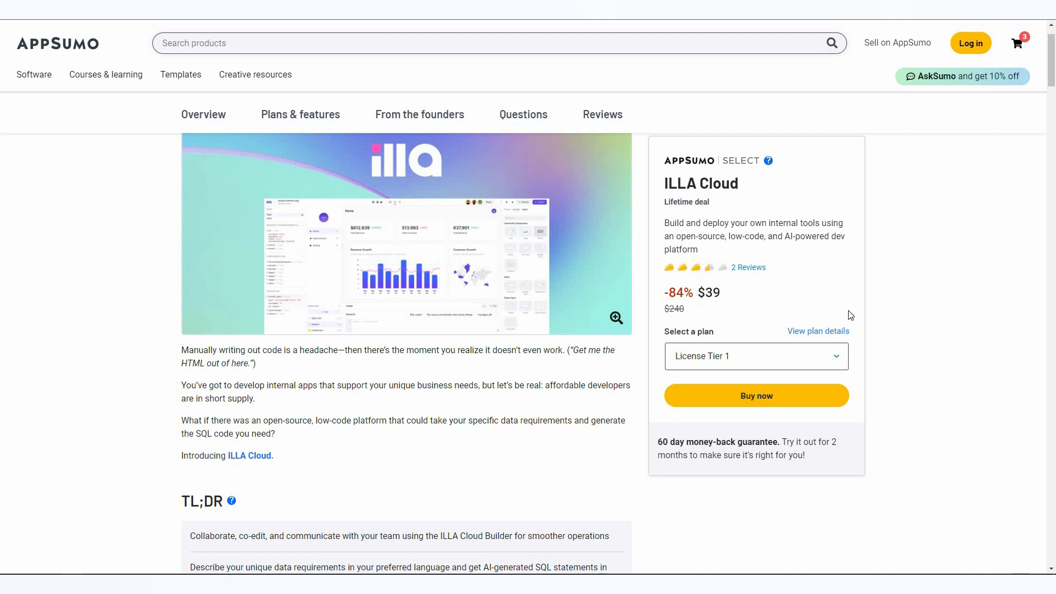
mouse_move(718, 311)
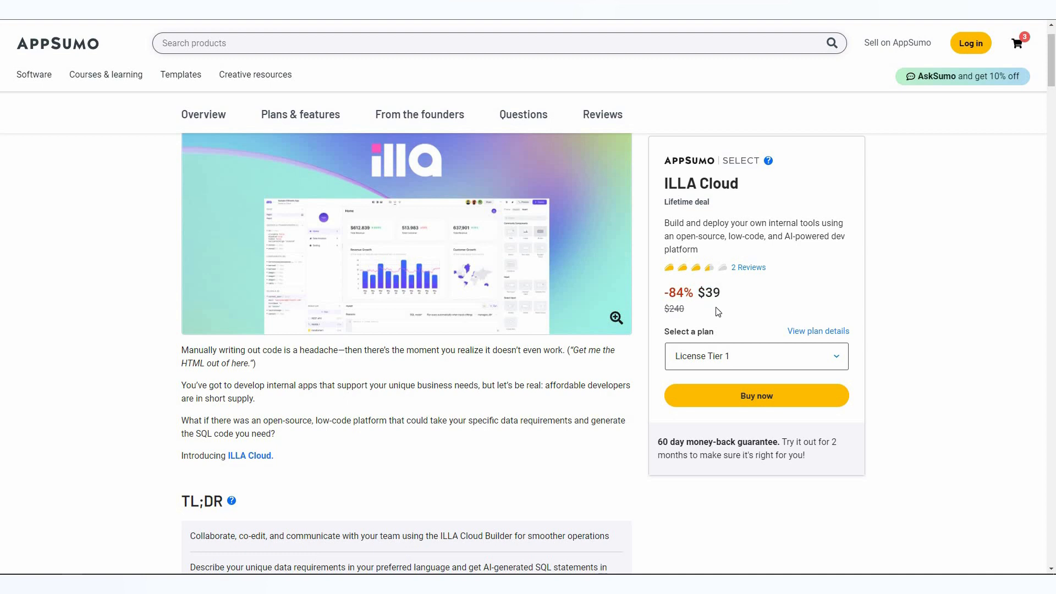
mouse_move(752, 198)
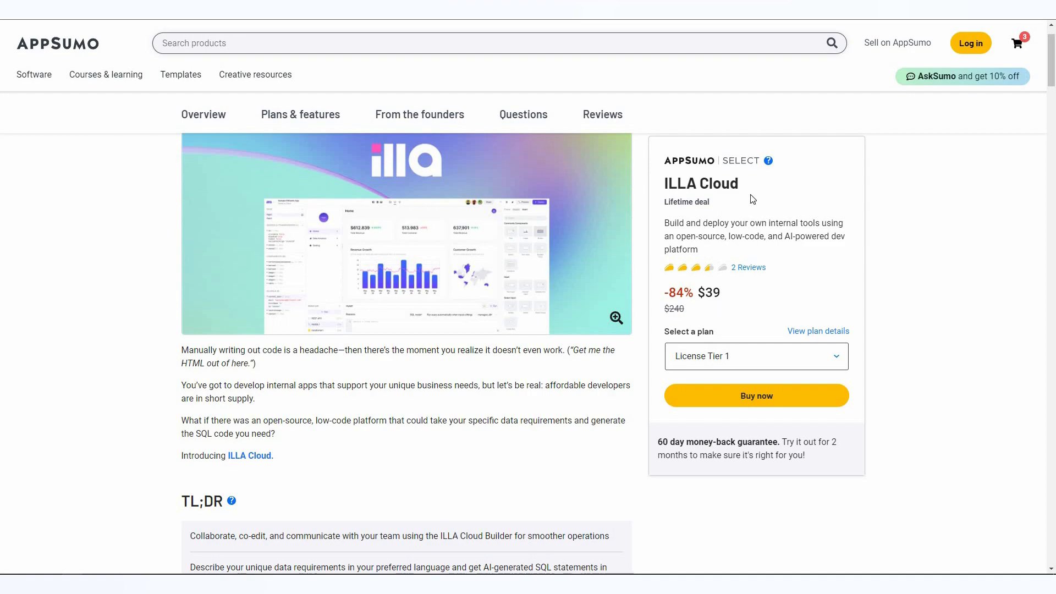
scroll(down, 3)
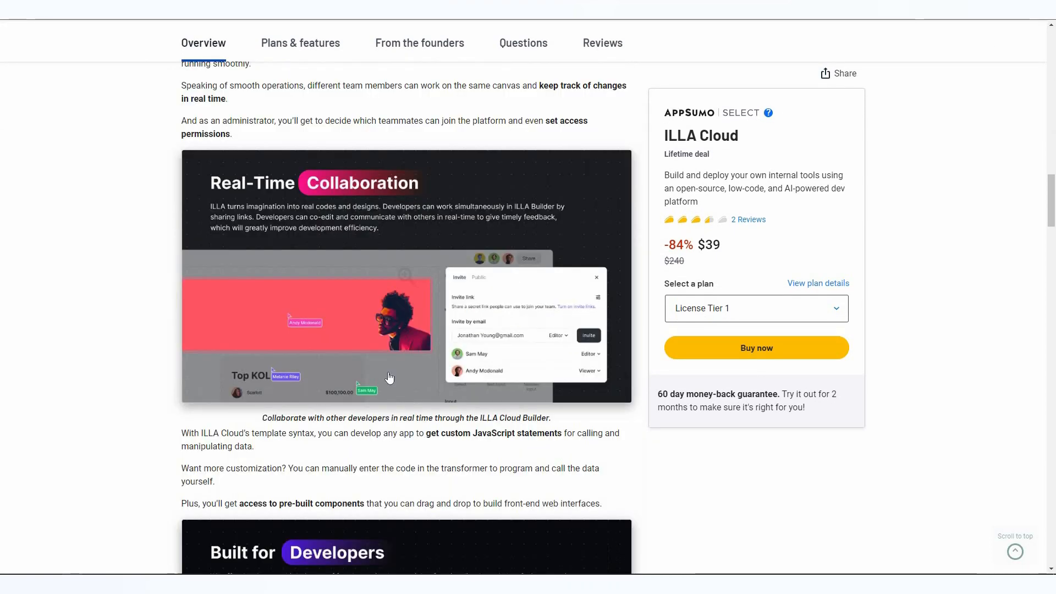
click(301, 43)
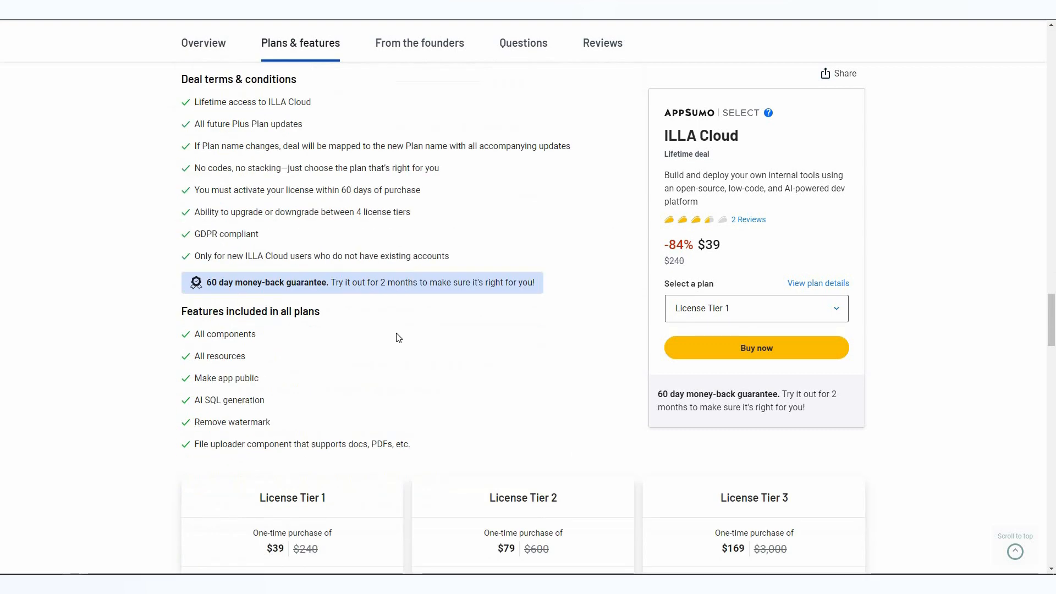
scroll(down, 3)
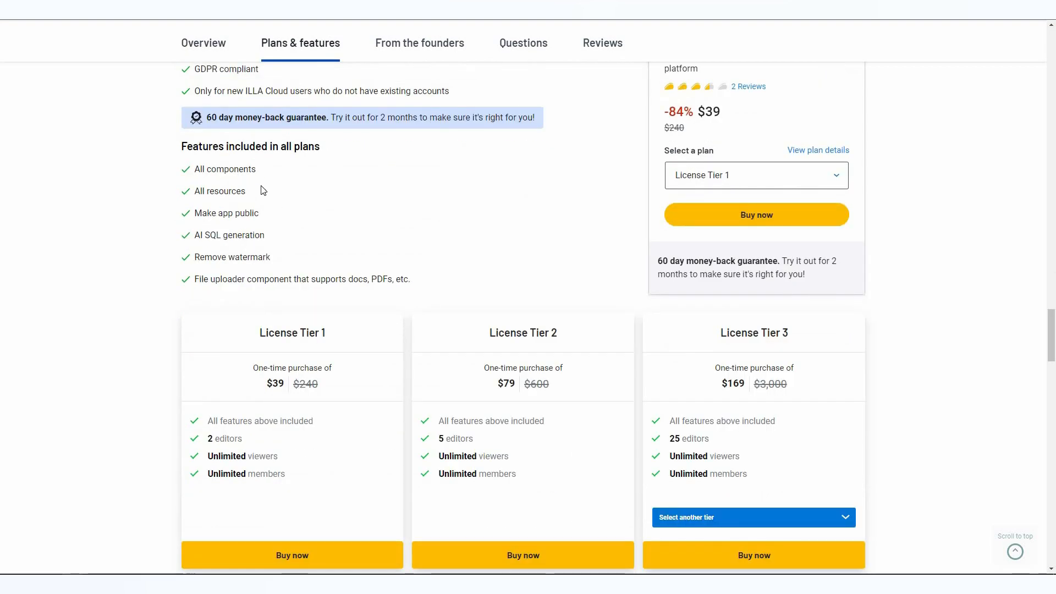
mouse_move(423, 298)
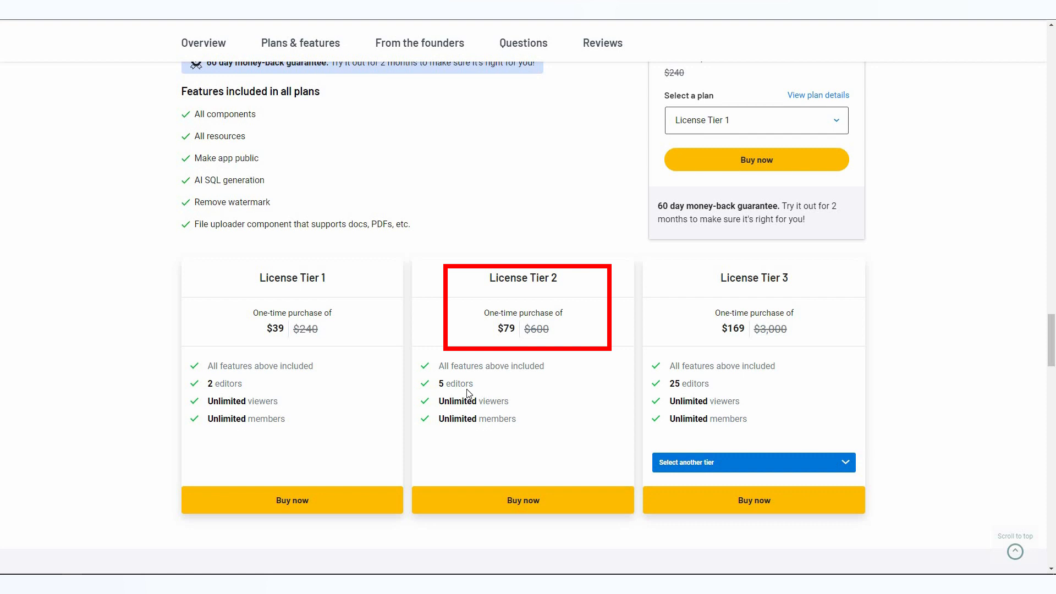
mouse_move(774, 296)
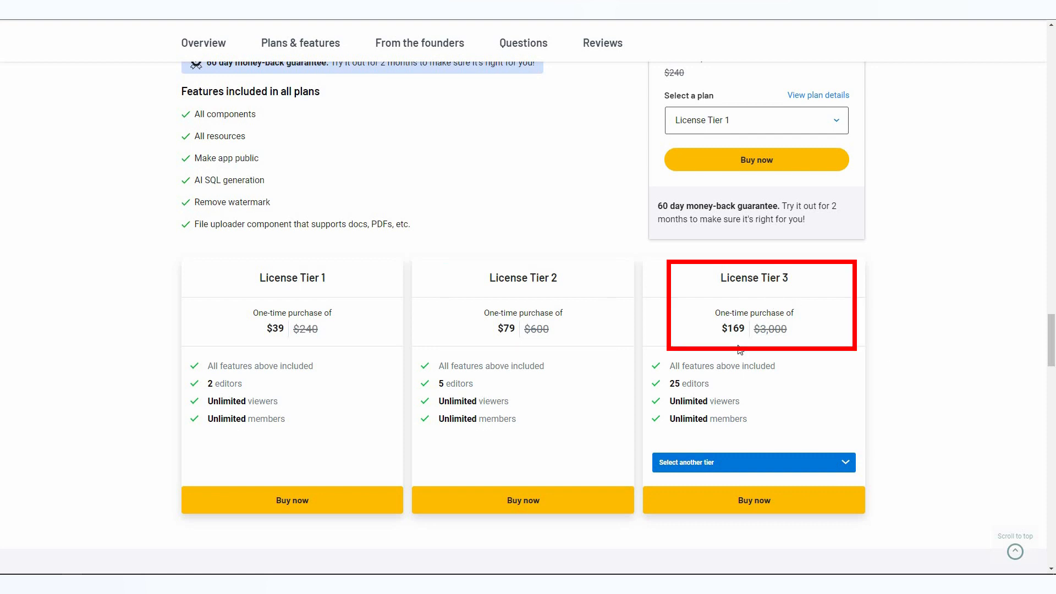
mouse_move(709, 394)
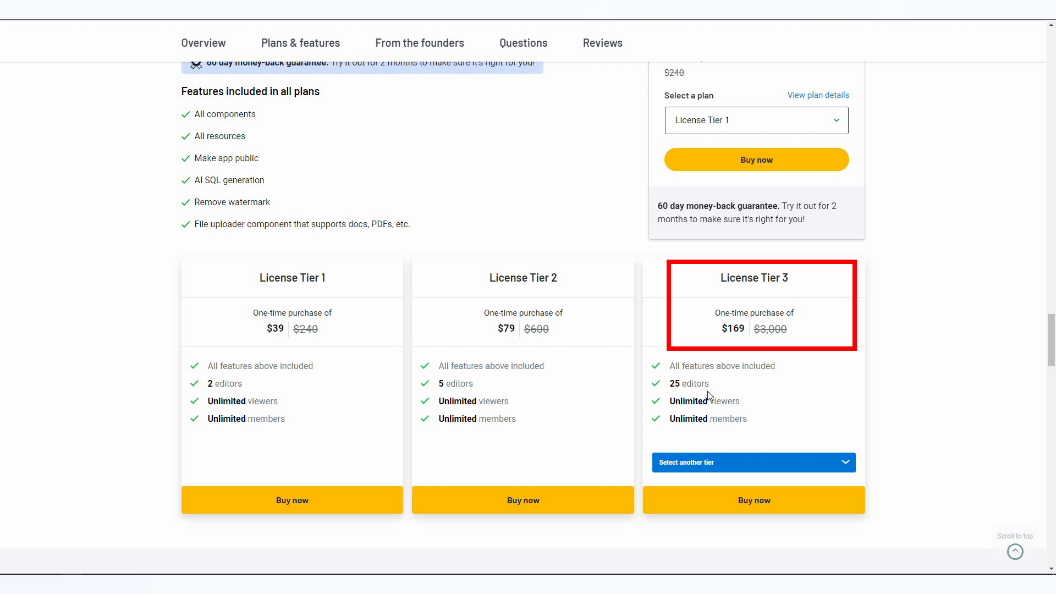
click(754, 462)
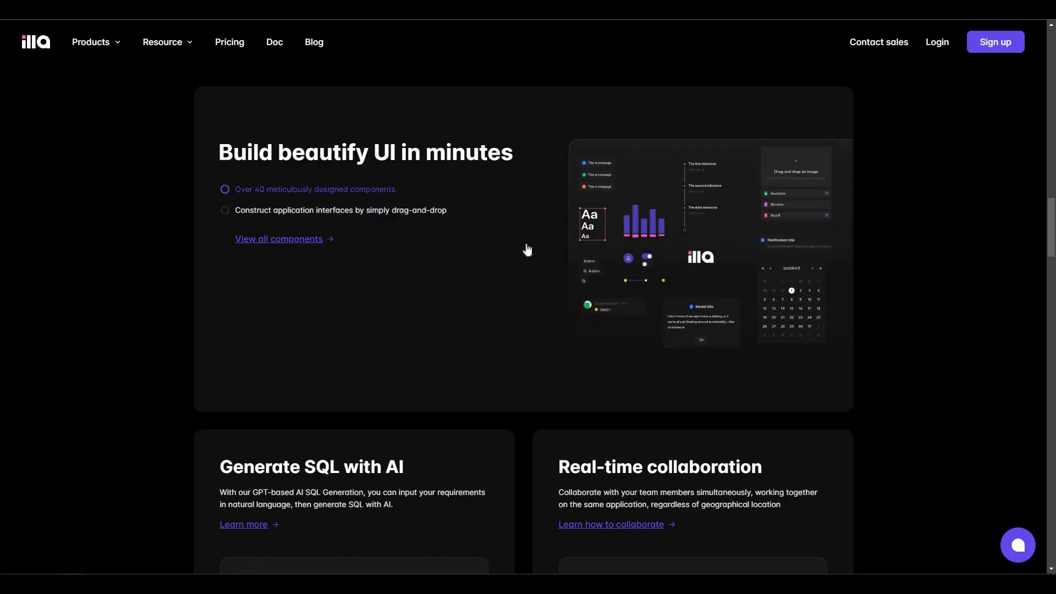
- Scroll the ILLA features page down to the 'Code anywhere you need it' JavaScript section
scroll(down, 3)
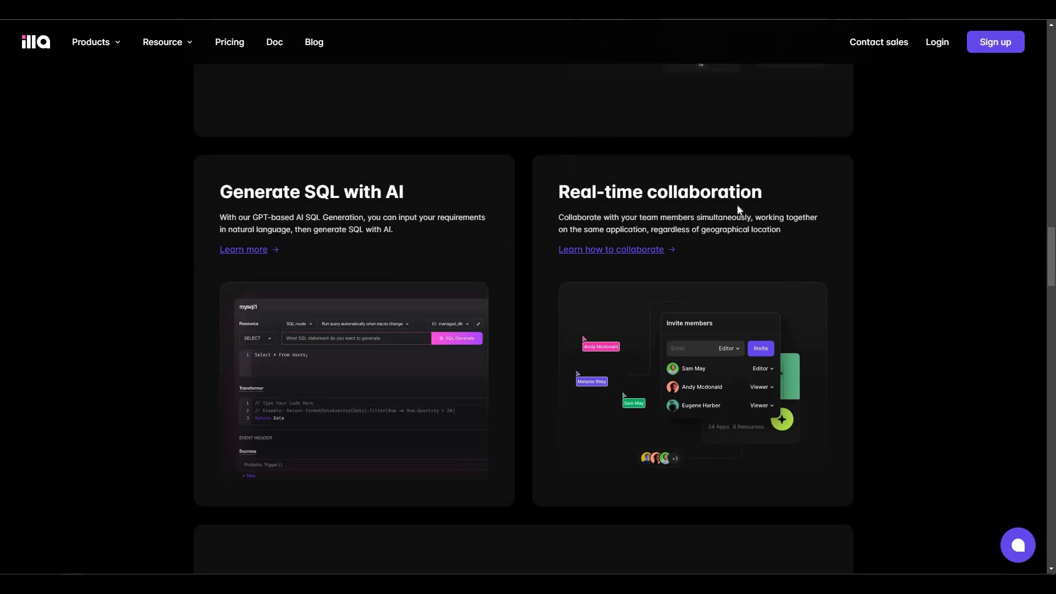
scroll(down, 3)
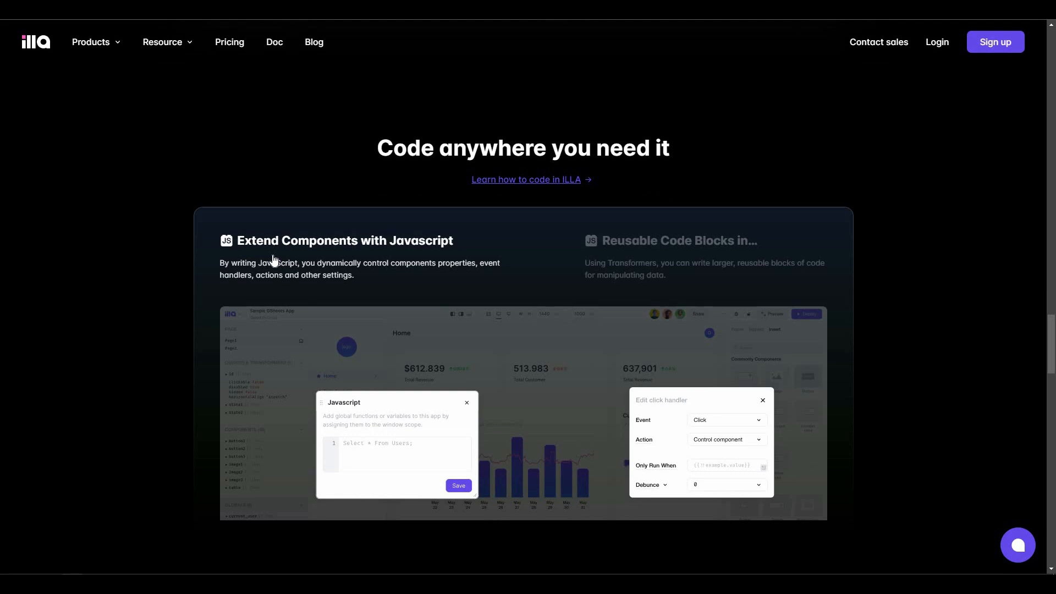
mouse_move(675, 247)
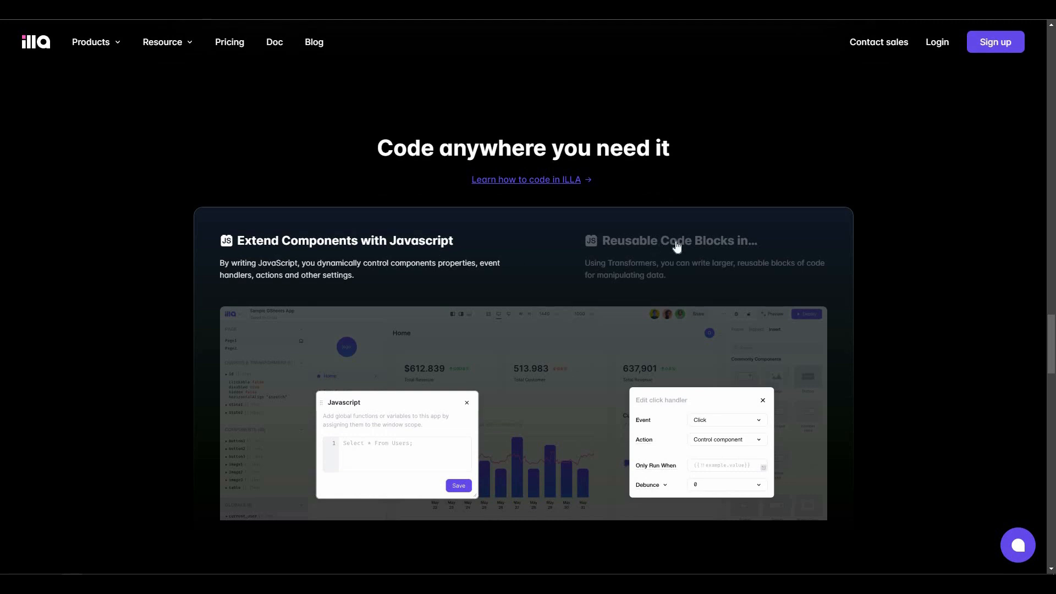
mouse_move(678, 257)
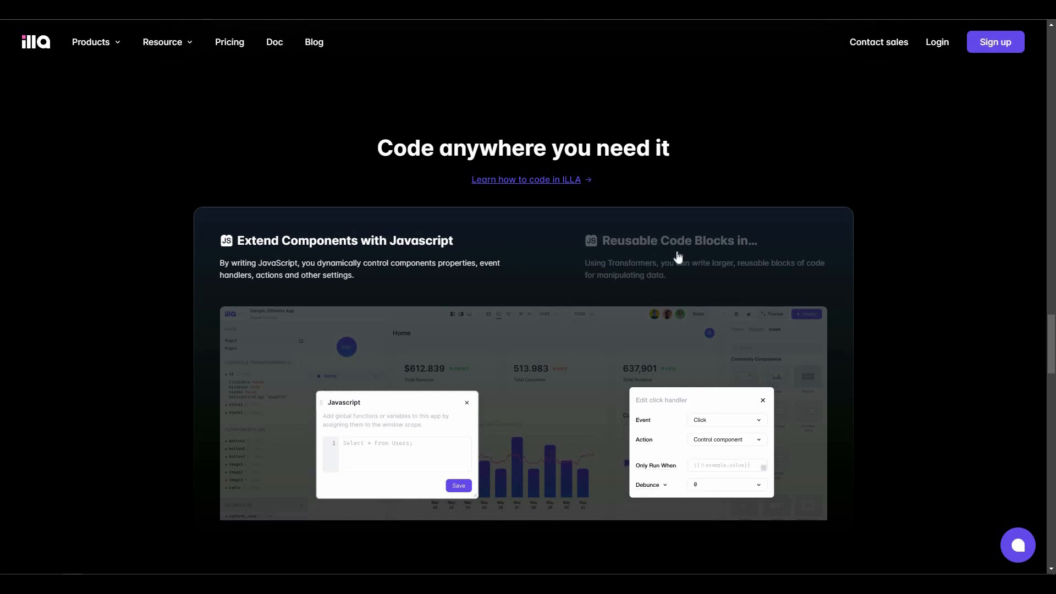
mouse_move(546, 275)
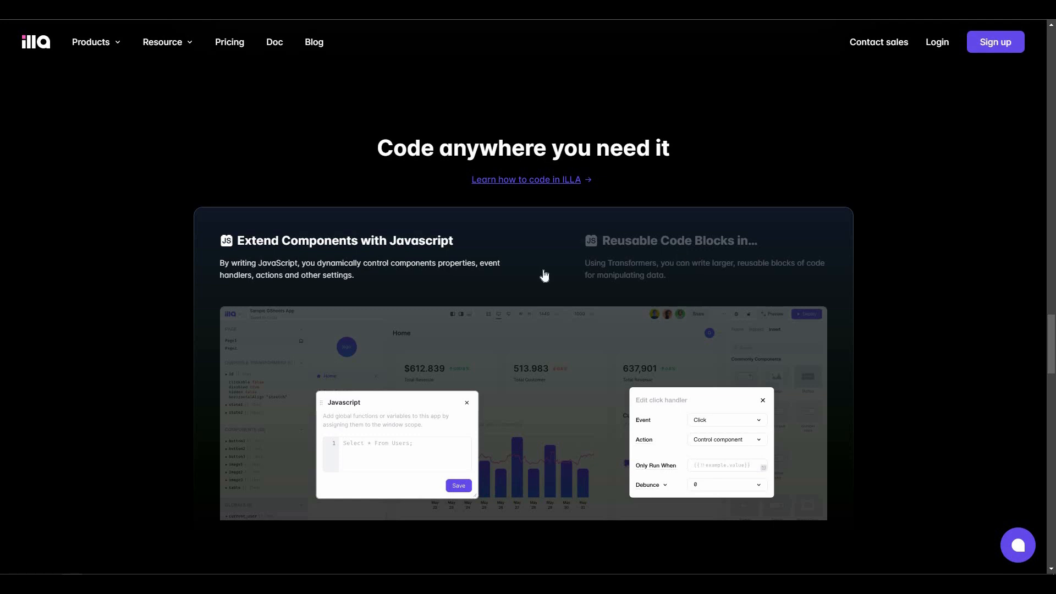
mouse_move(545, 275)
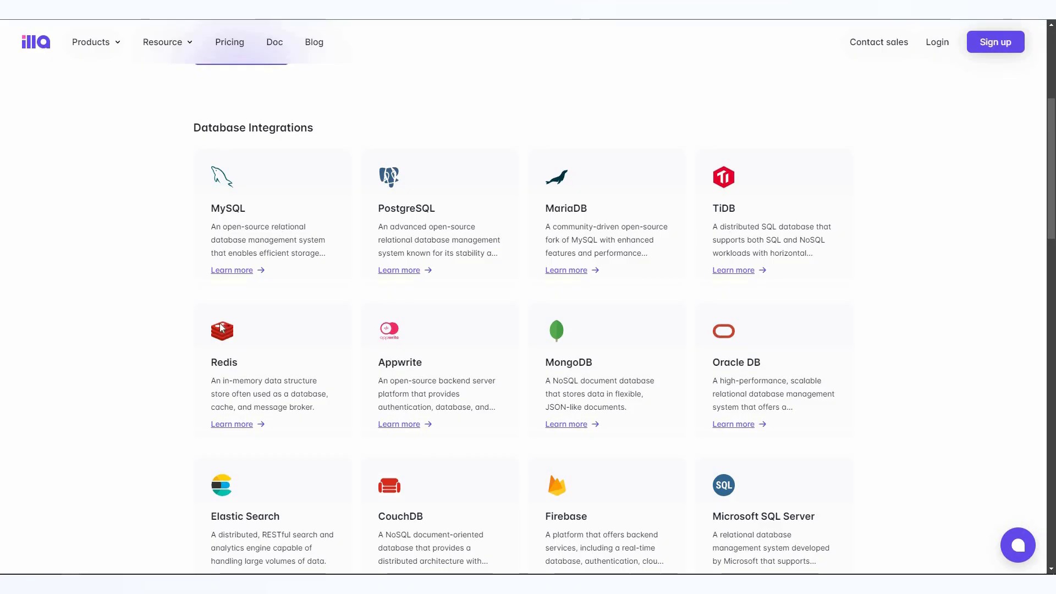
mouse_move(236, 225)
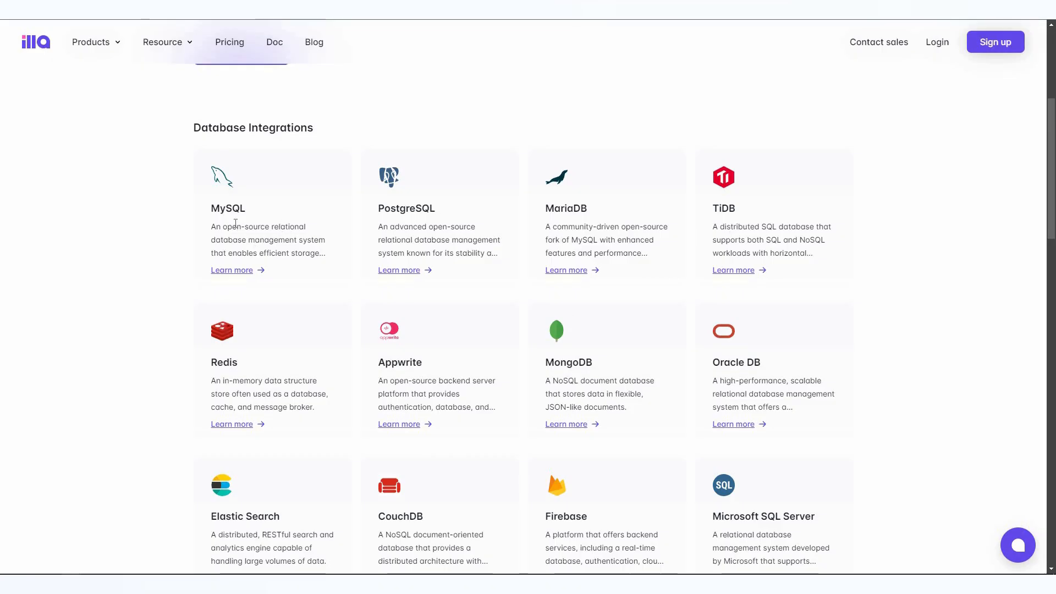
- Scroll the components page past Inputs to the Data charts/tables and PDF/video Presentation components
scroll(down, 3)
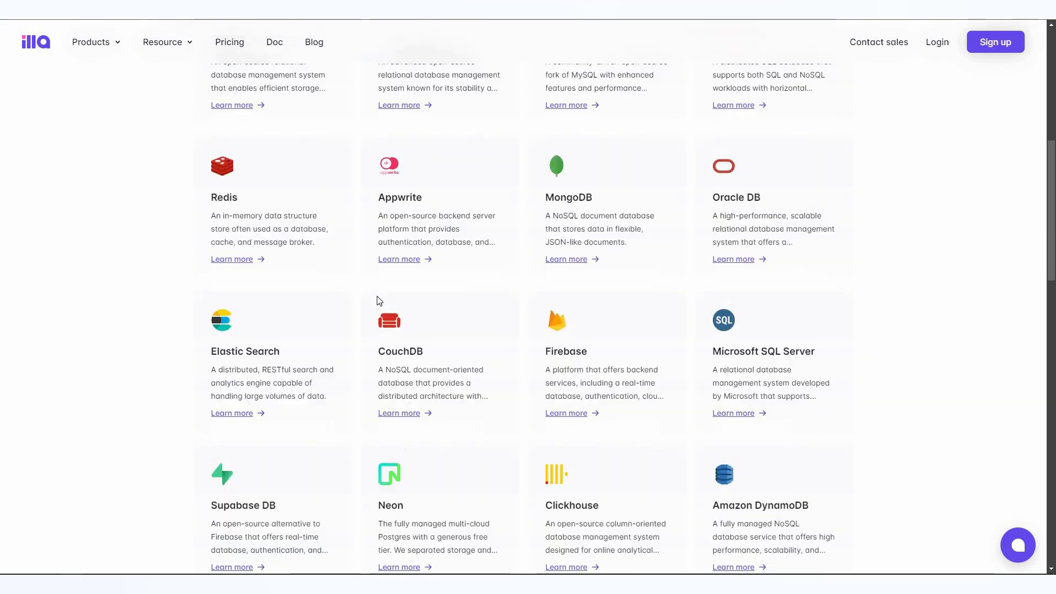
scroll(down, 3)
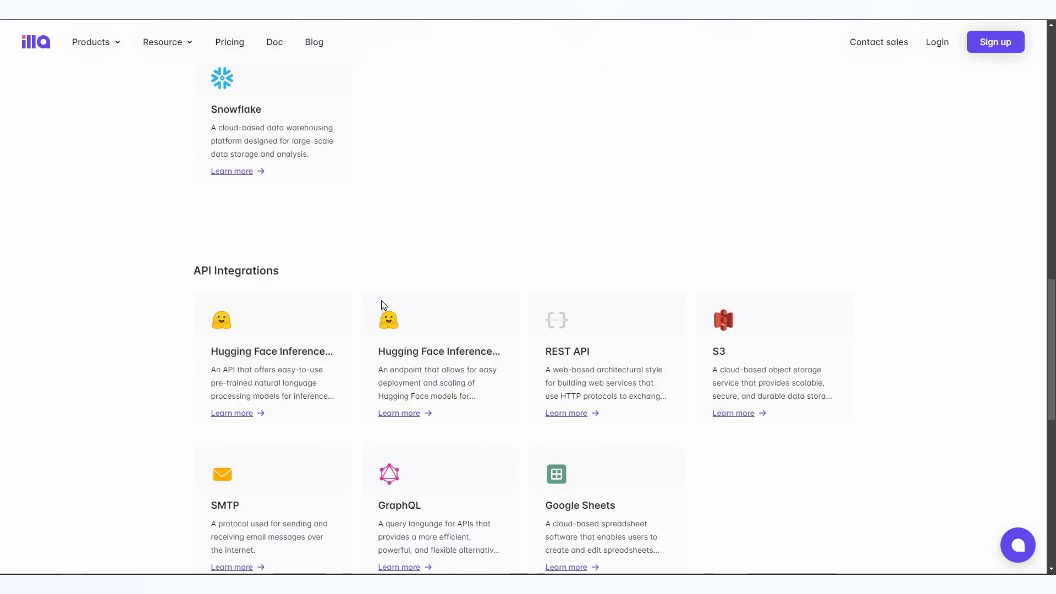
scroll(down, 3)
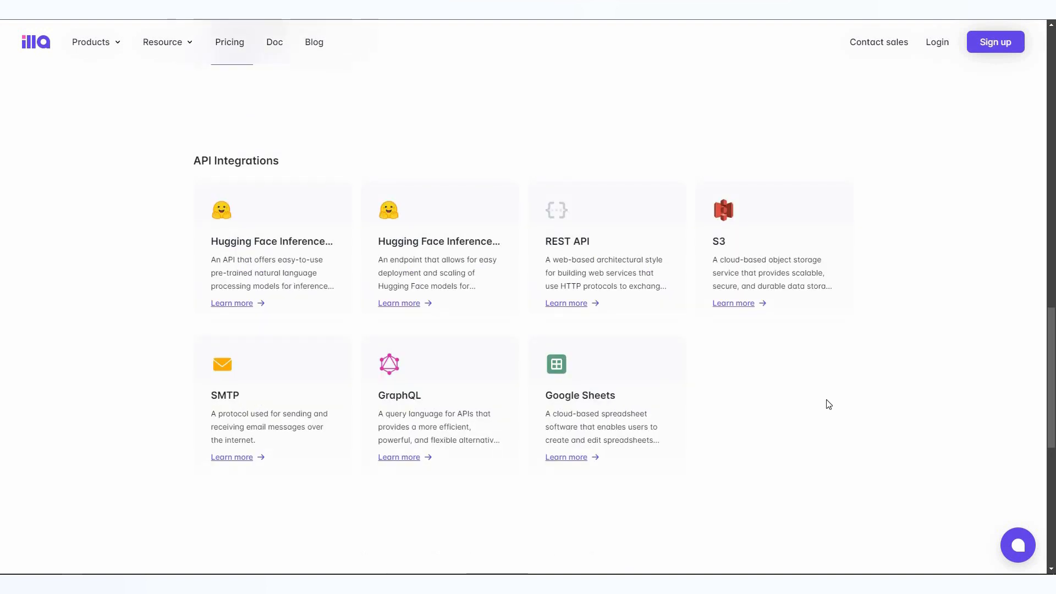
mouse_move(843, 375)
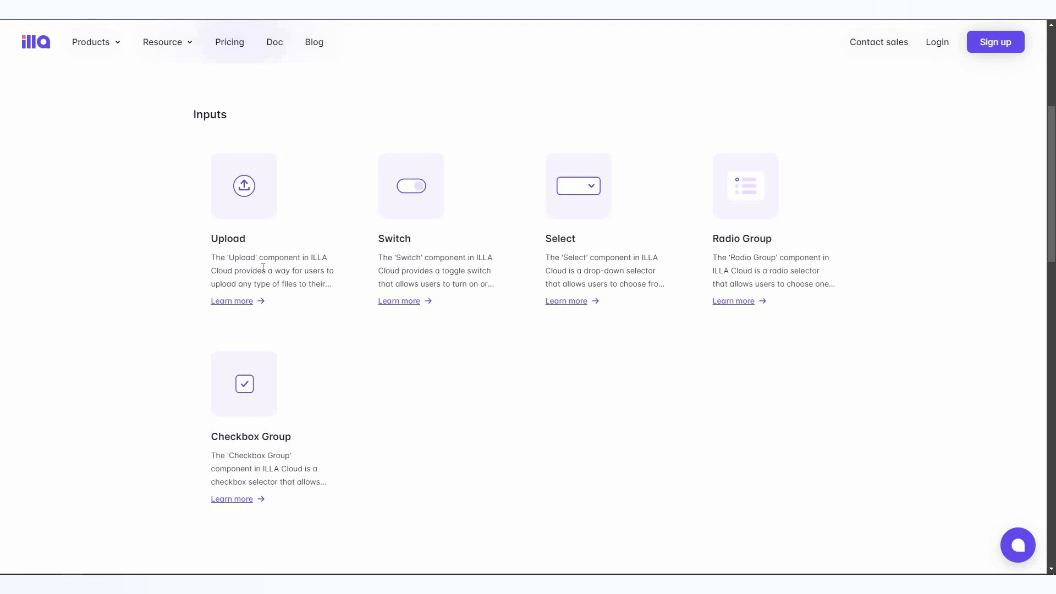
mouse_move(298, 449)
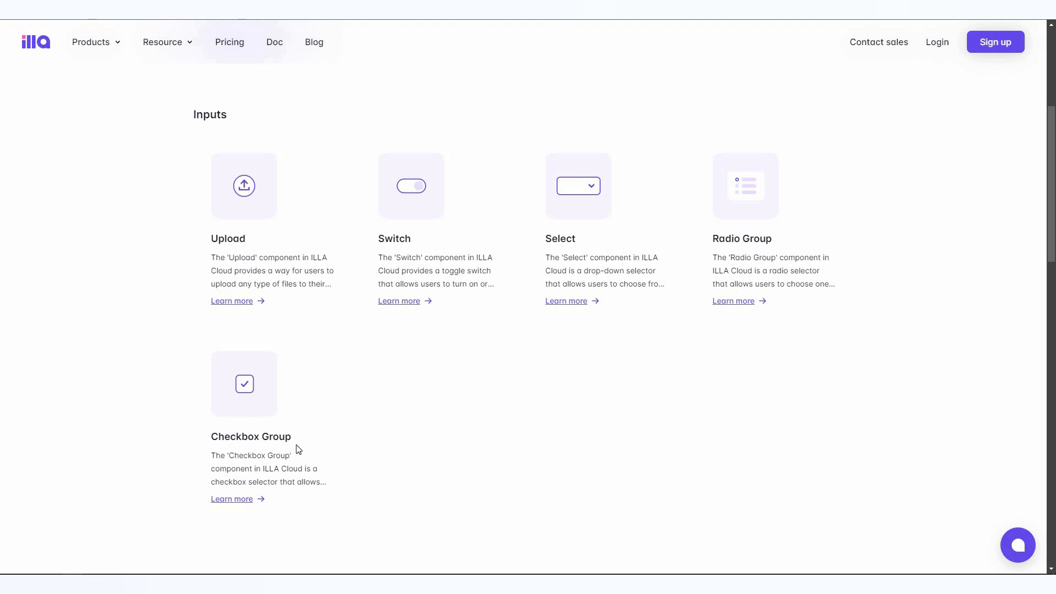
scroll(down, 3)
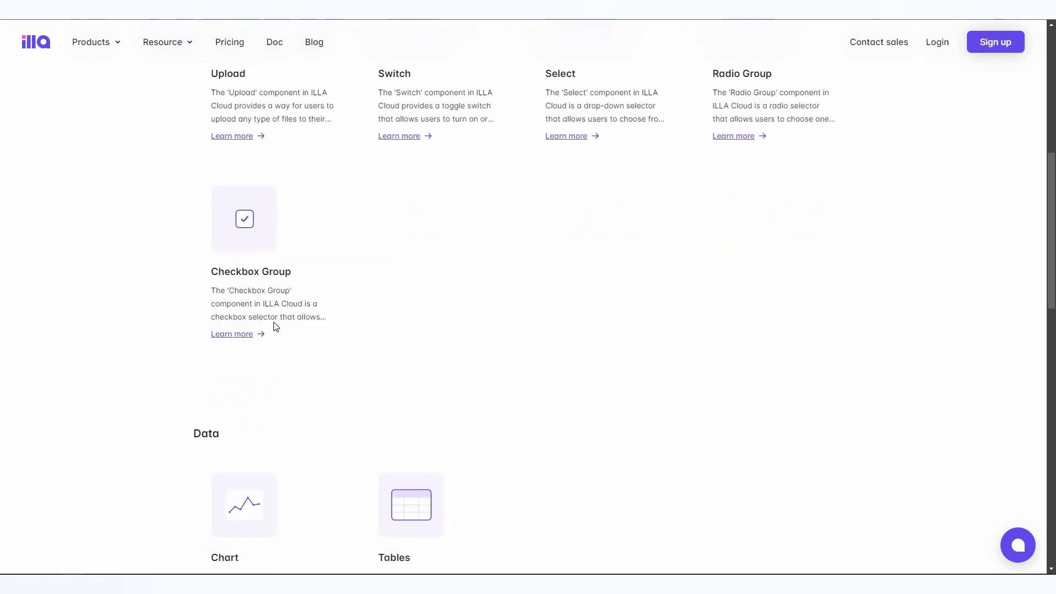
scroll(down, 3)
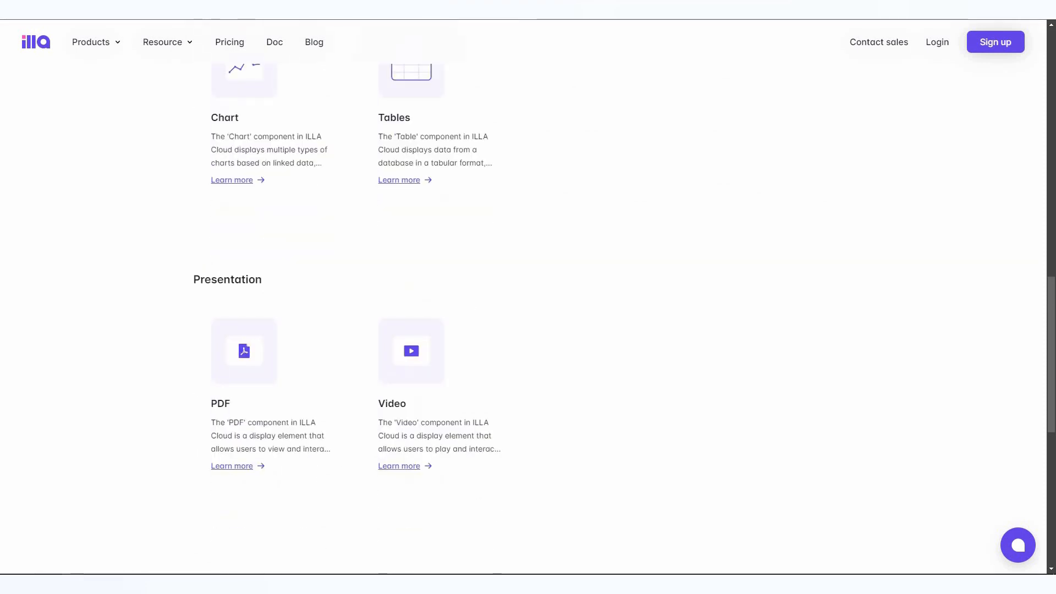
- View the Pricing page comparing Free $0, Plus $10 and Enterprise $50 per editor plans
click(229, 42)
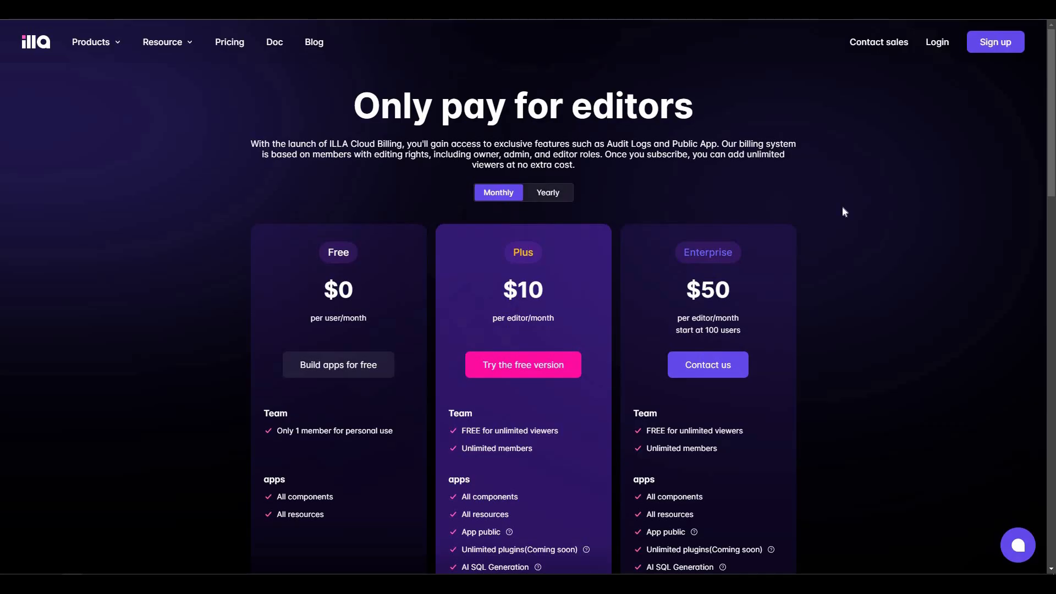
scroll(down, 3)
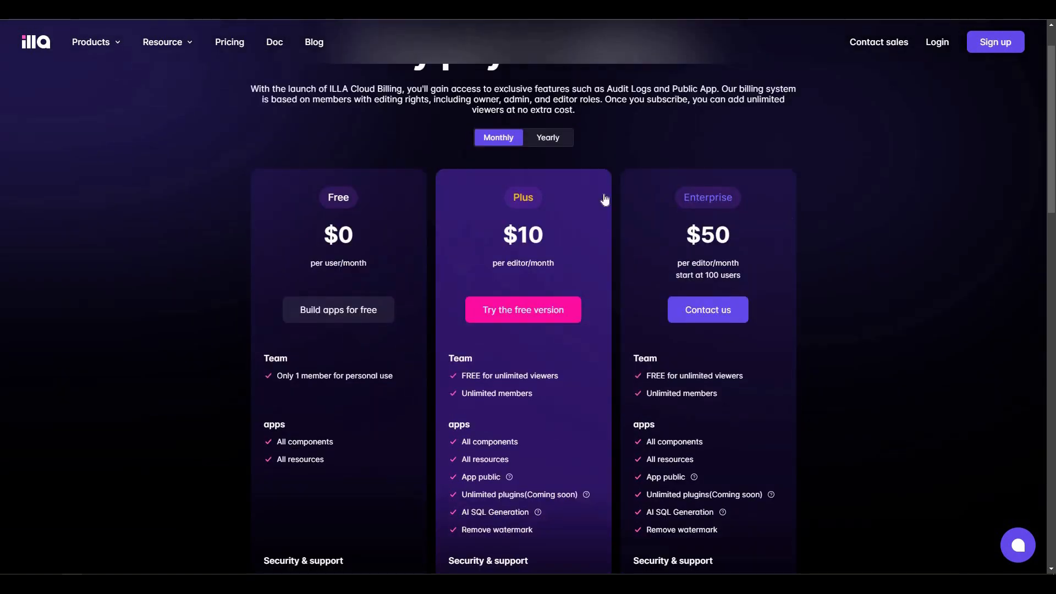
mouse_move(557, 204)
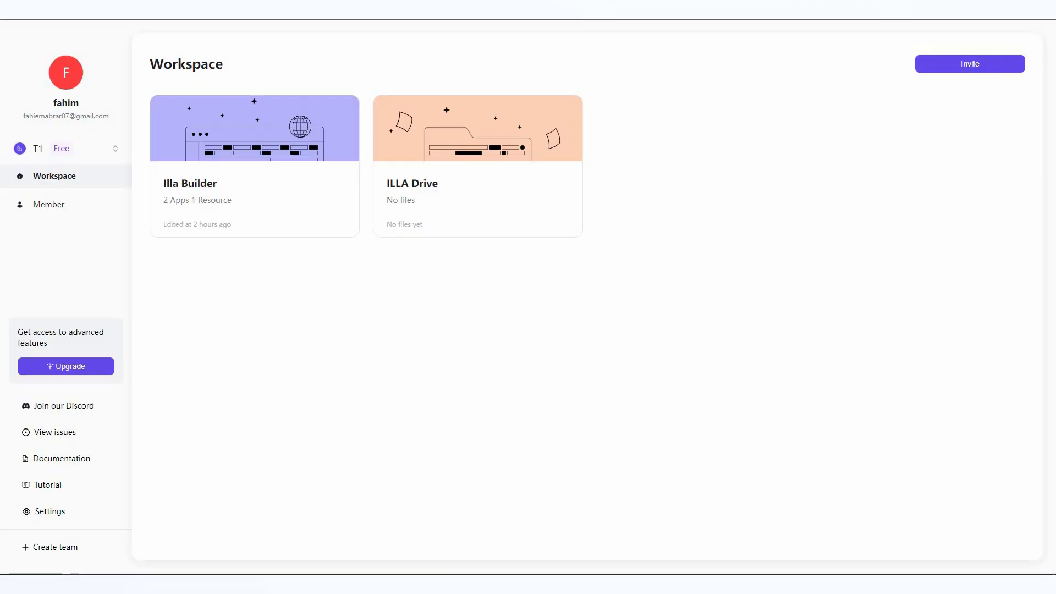
mouse_move(559, 315)
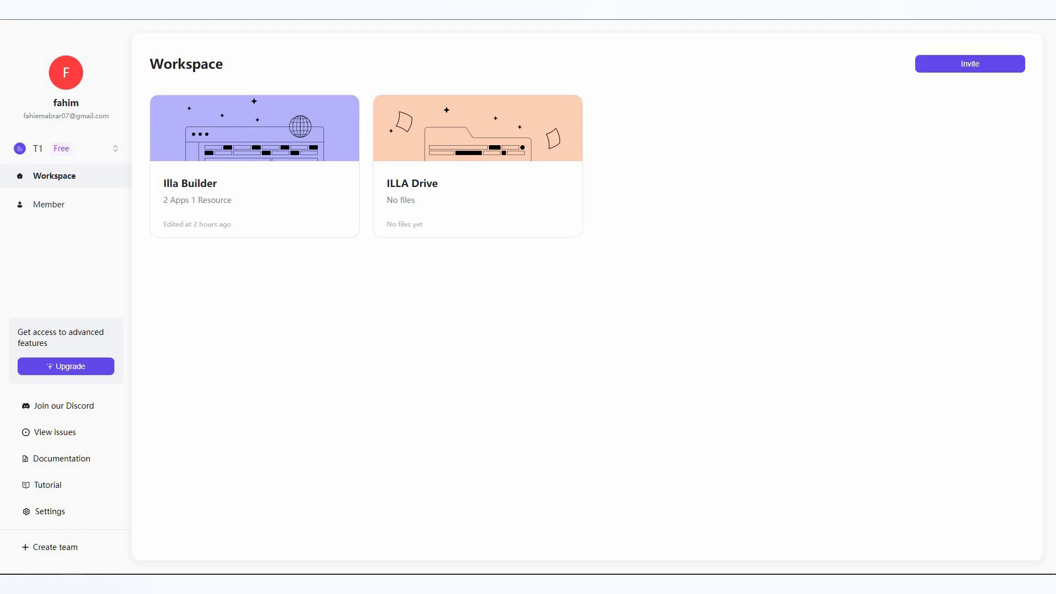
mouse_move(196, 205)
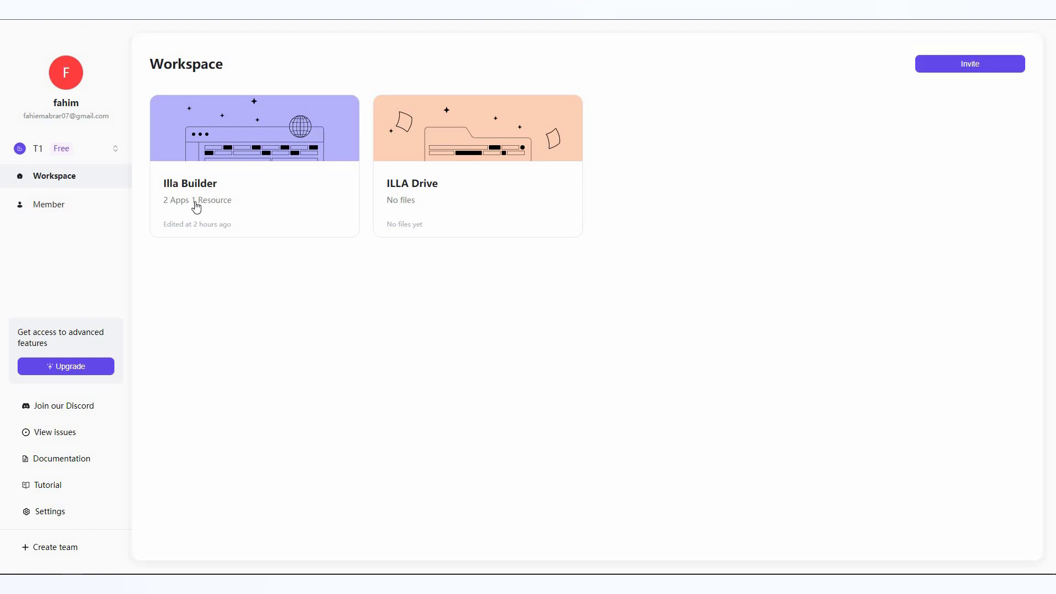
mouse_move(479, 216)
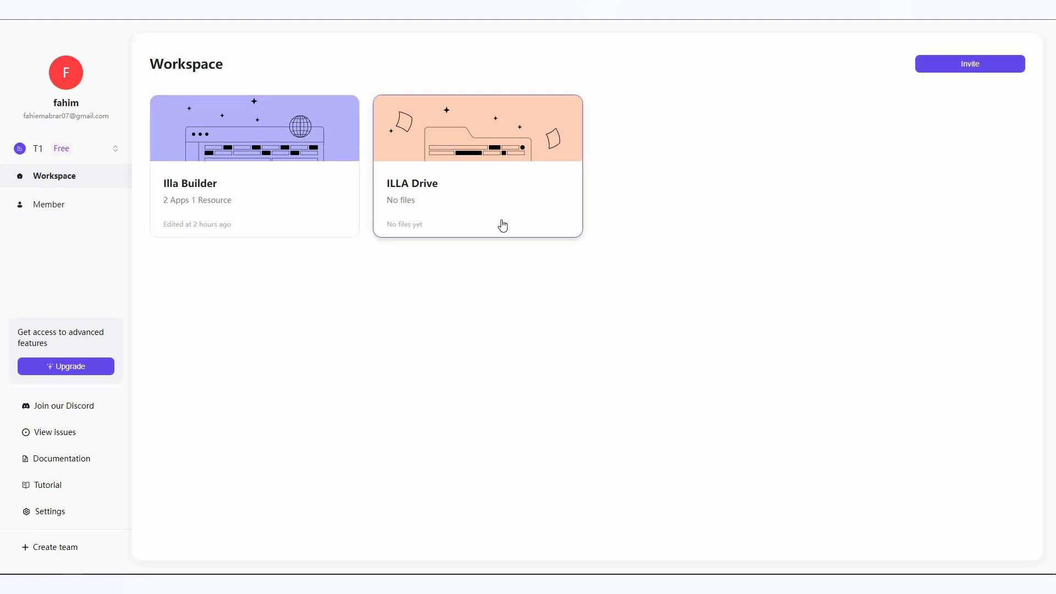
mouse_move(781, 269)
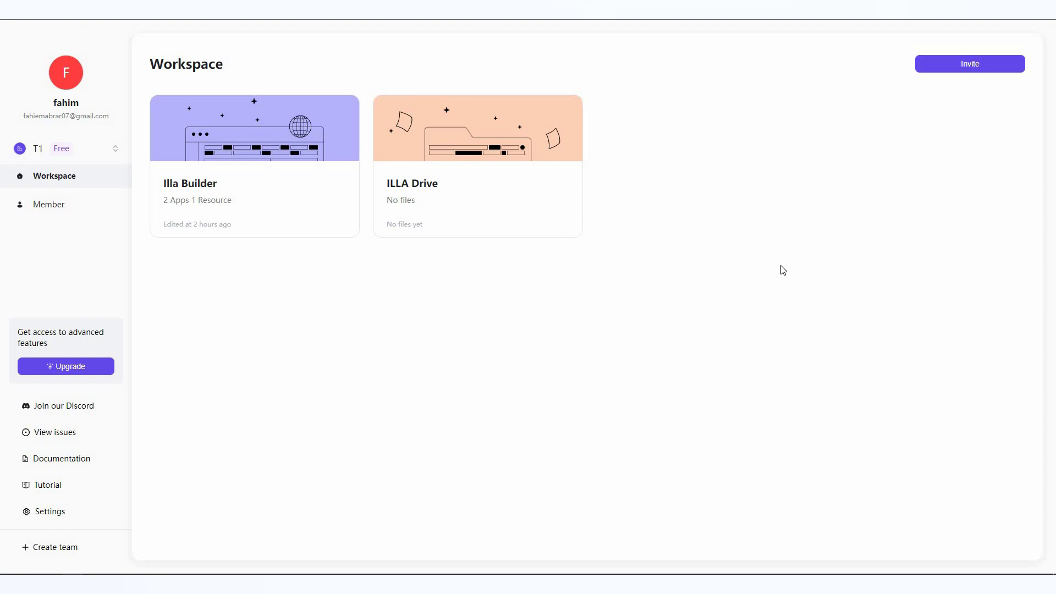
mouse_move(934, 221)
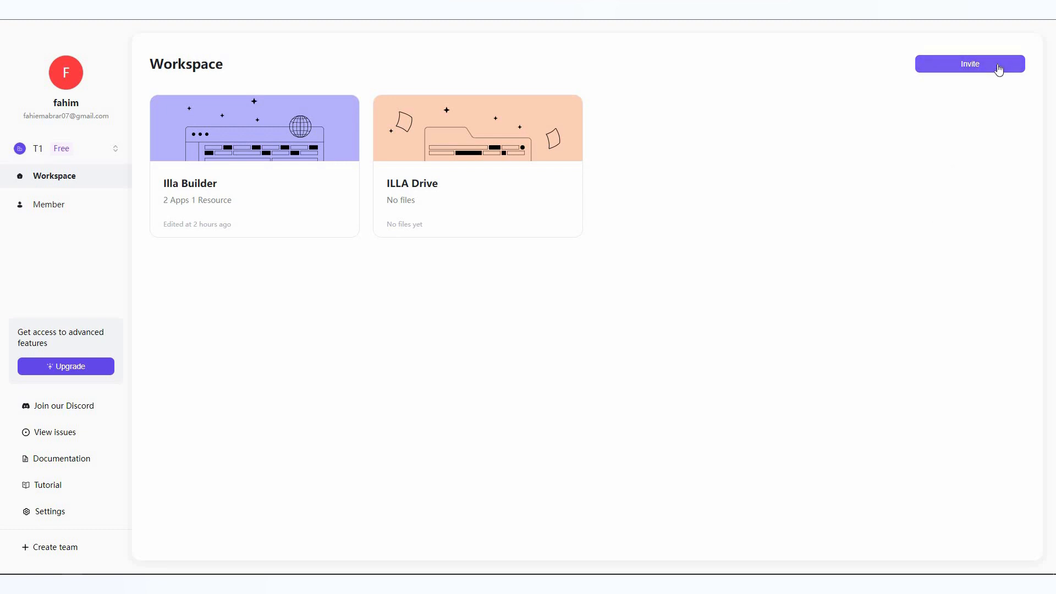
mouse_move(477, 183)
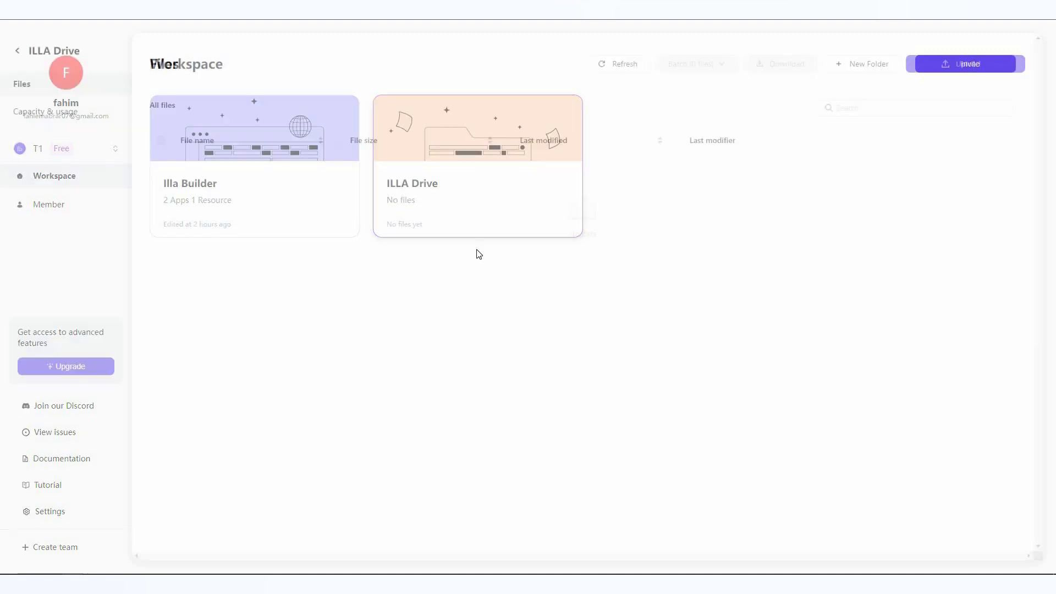
- Check ILLA Drive's Capacity & usage (100MB free storage) and return to the team workspace
click(476, 165)
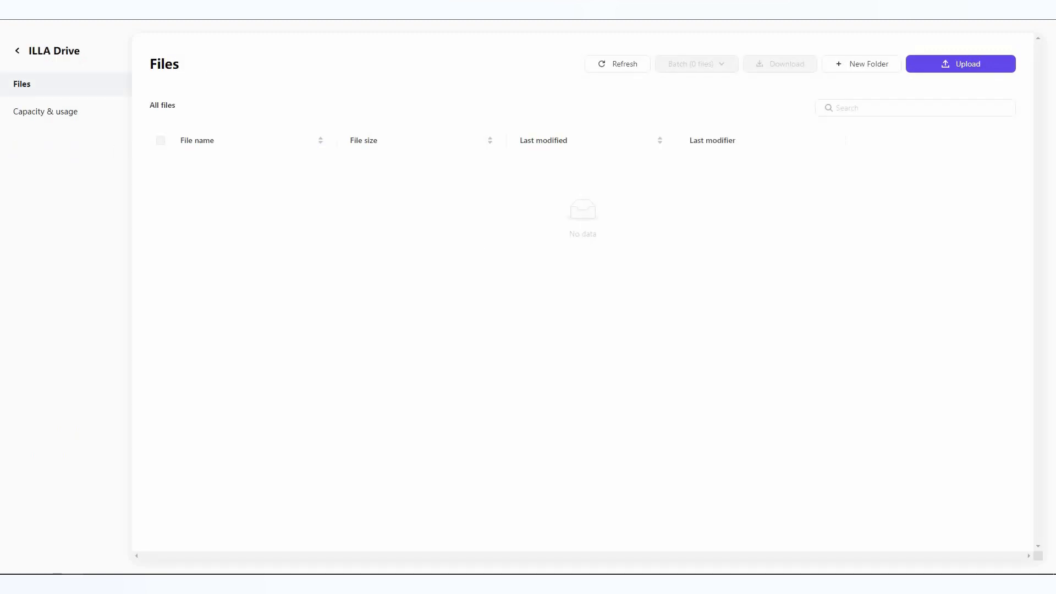
mouse_move(480, 255)
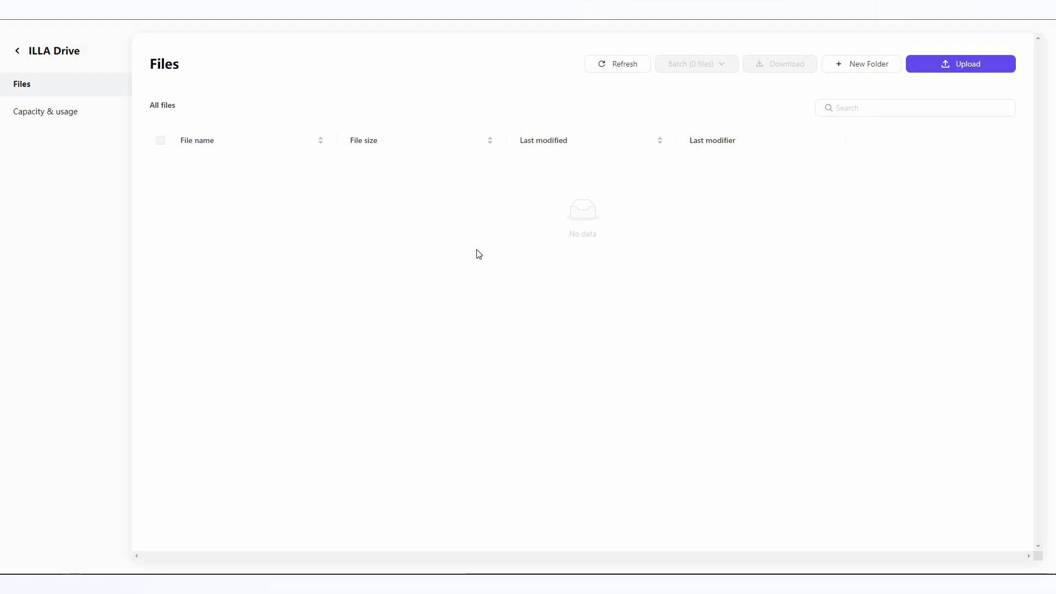
mouse_move(992, 67)
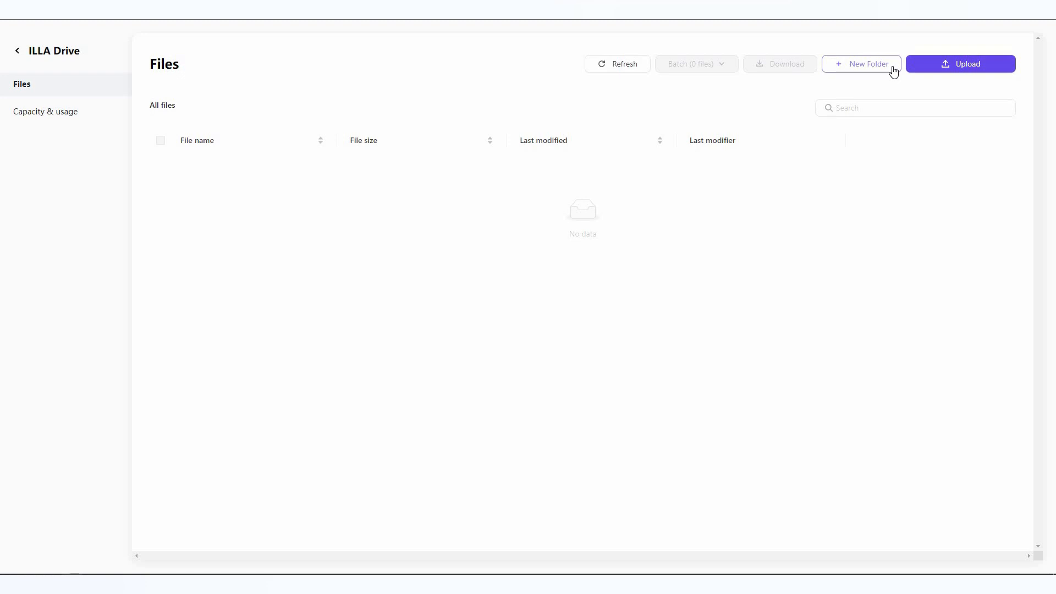
mouse_move(88, 115)
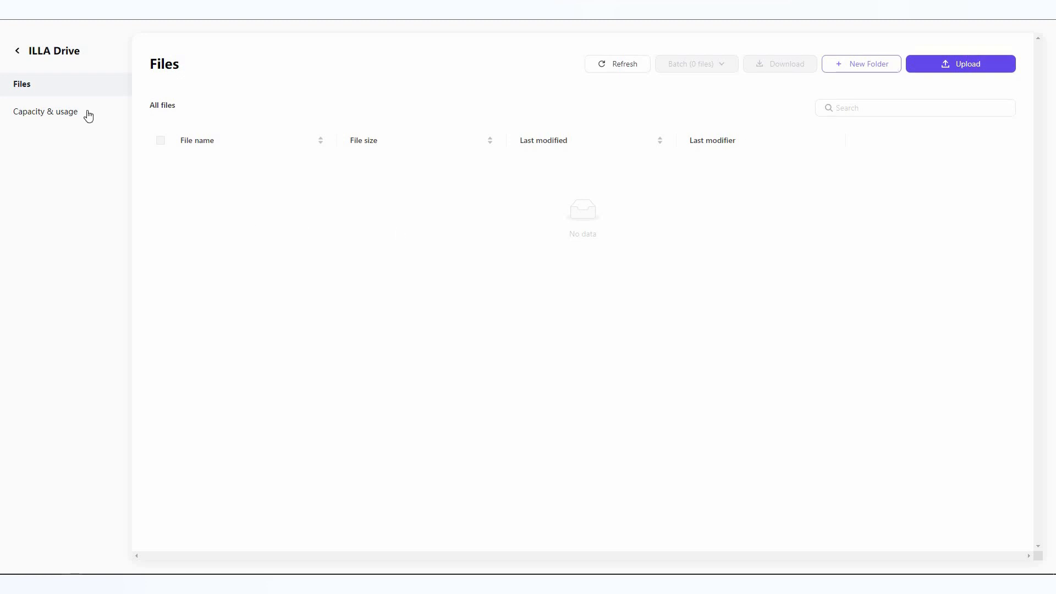
click(45, 111)
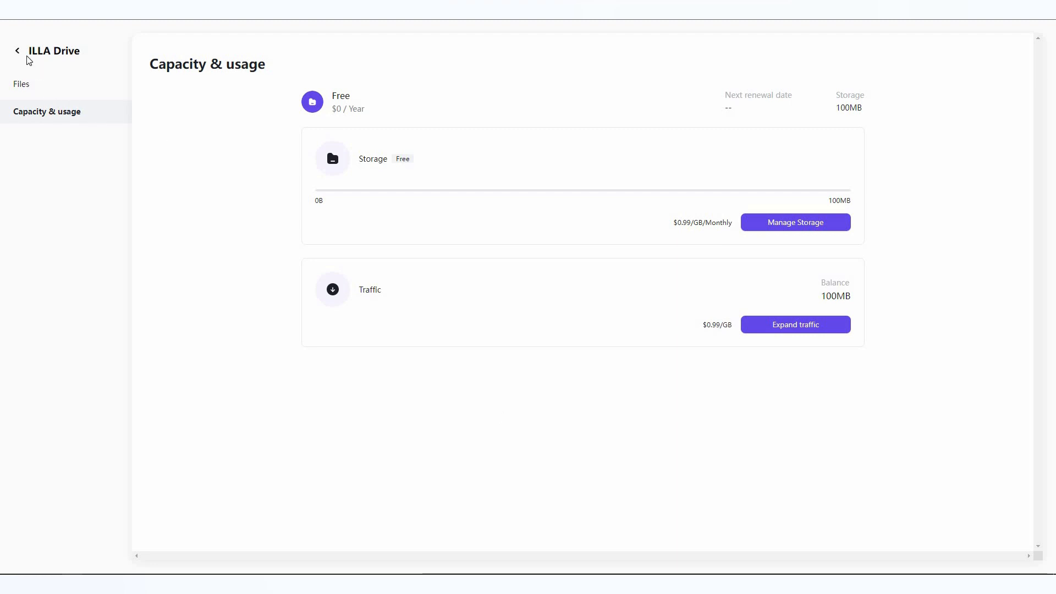
click(18, 51)
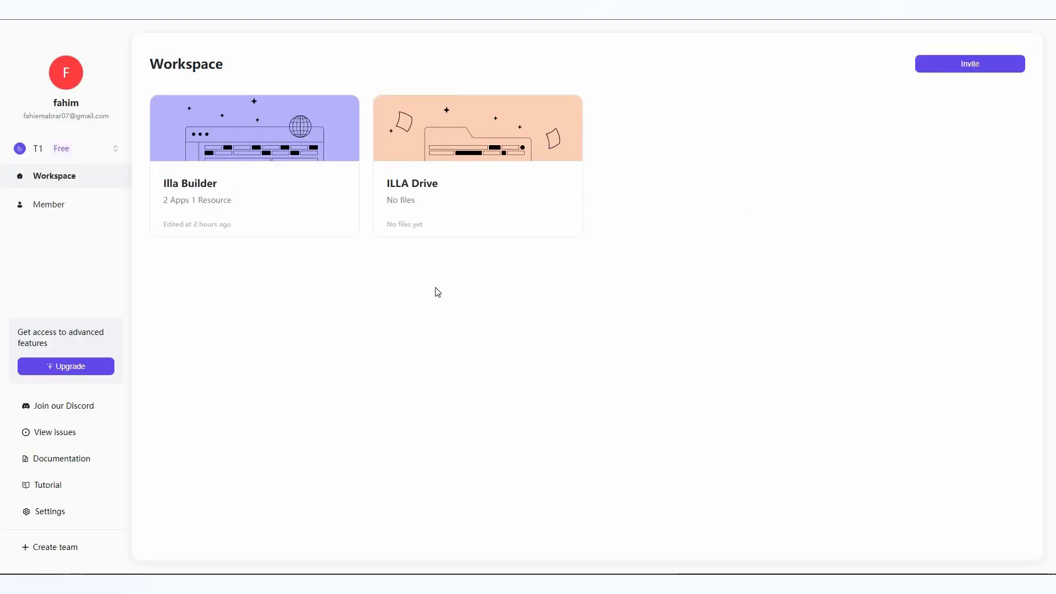
mouse_move(242, 187)
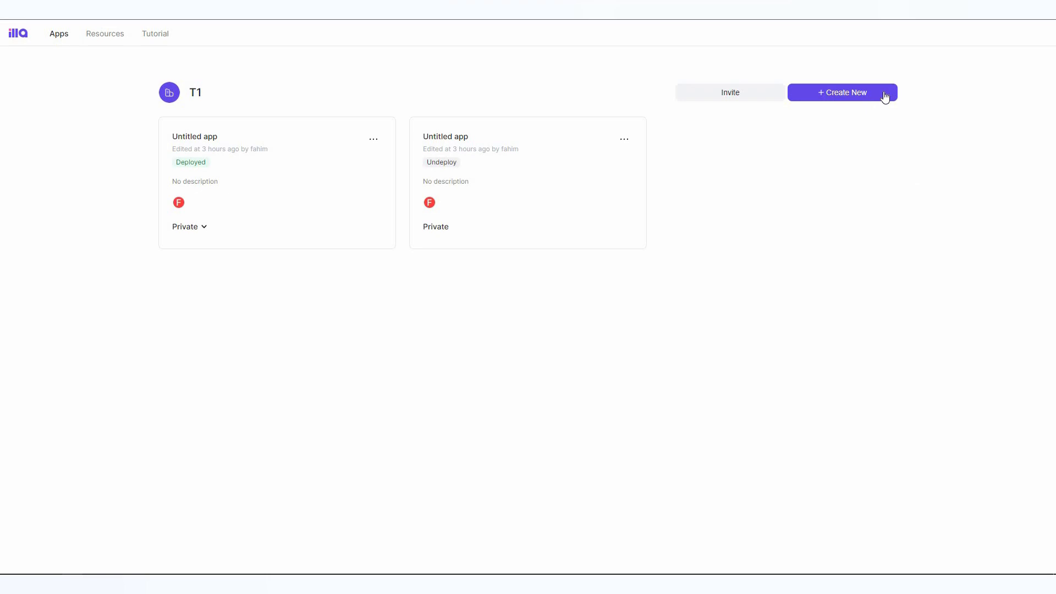
mouse_move(884, 97)
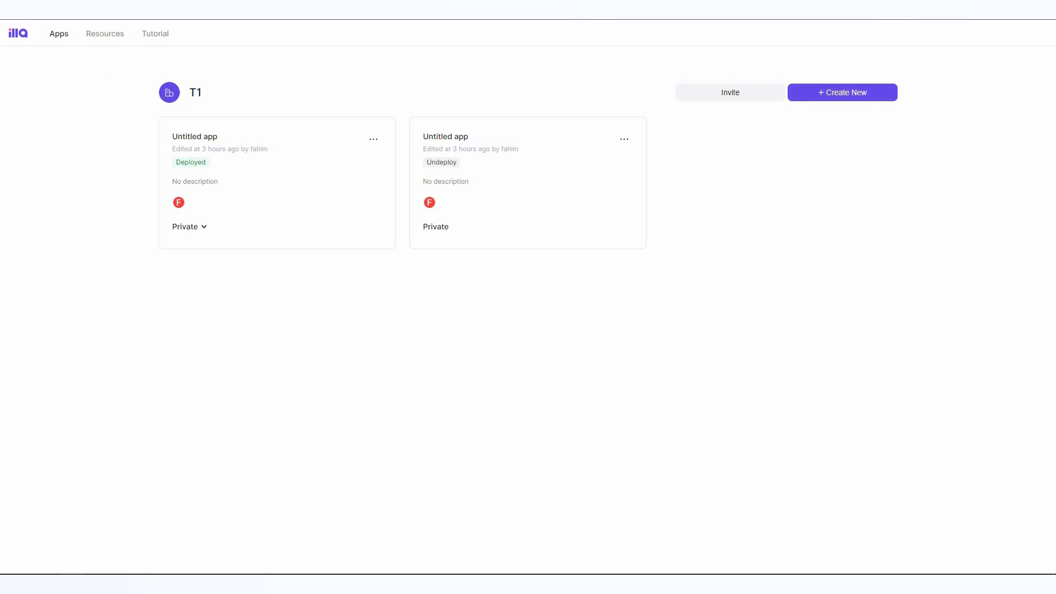
mouse_move(106, 34)
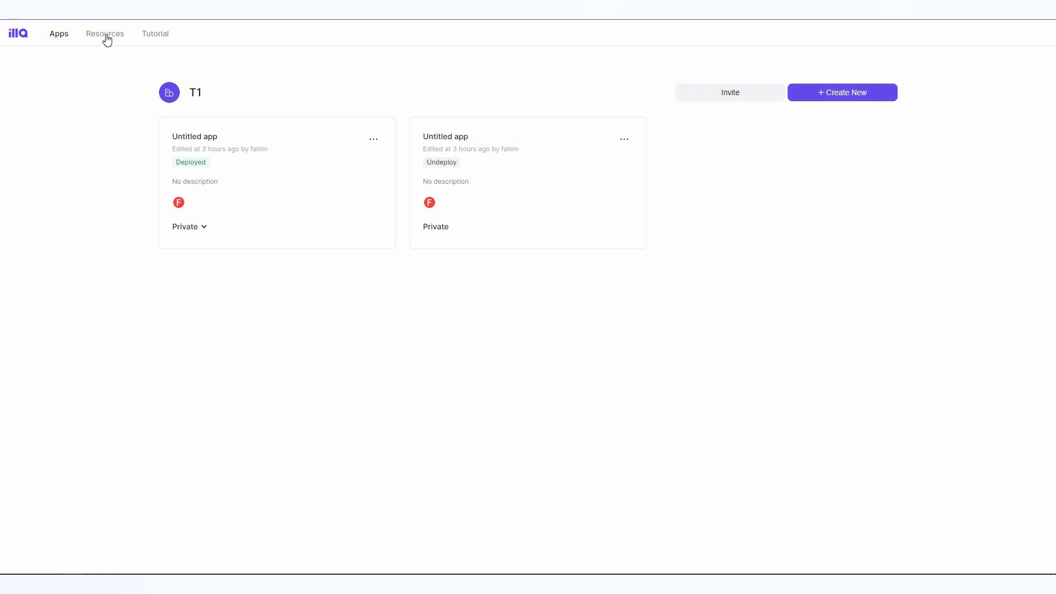
- Show the Resources list with the Onboarding DB PostgreSQL database
click(106, 33)
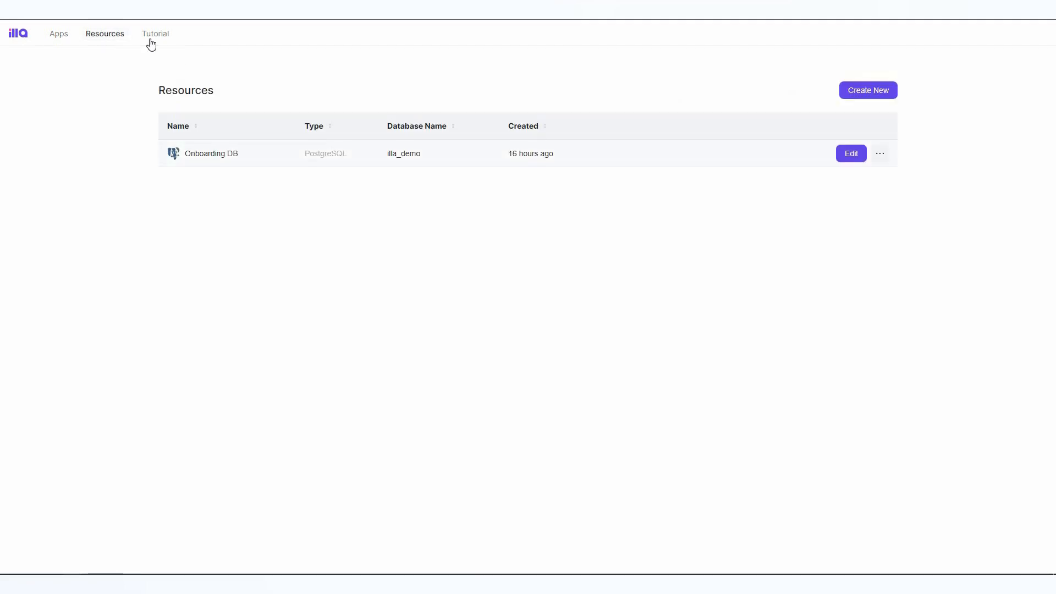
- Show the Tutorial page with the Onboarding app and Dashboard, Survey and Admin panel templates
click(156, 33)
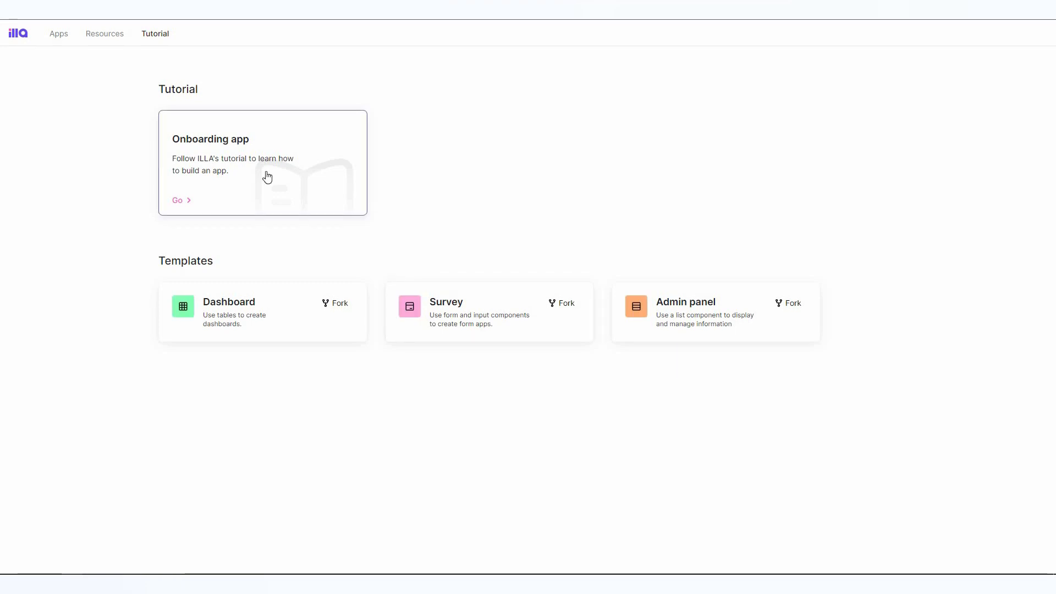
mouse_move(299, 333)
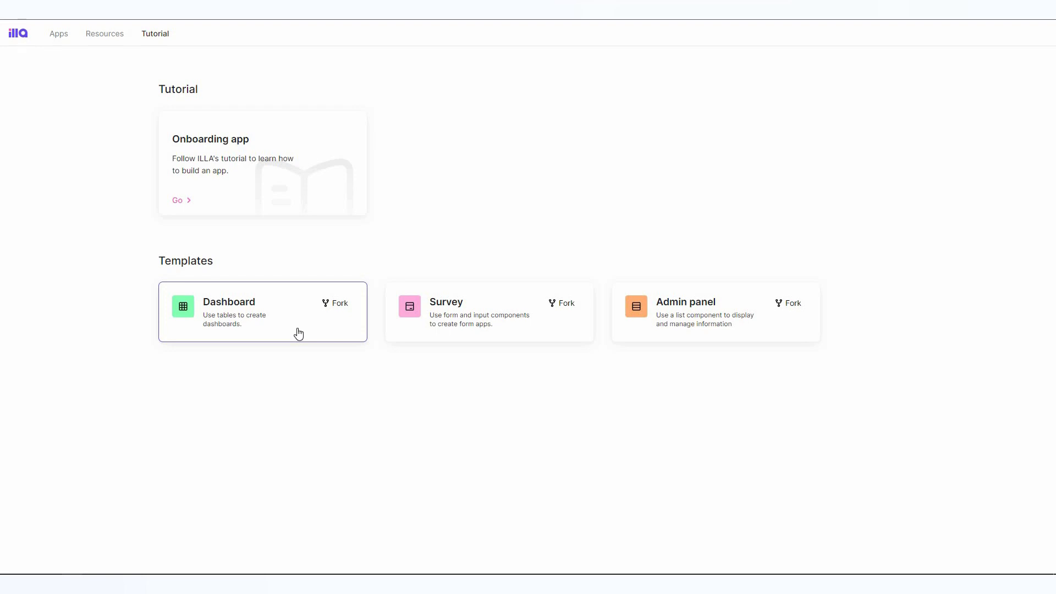
mouse_move(473, 331)
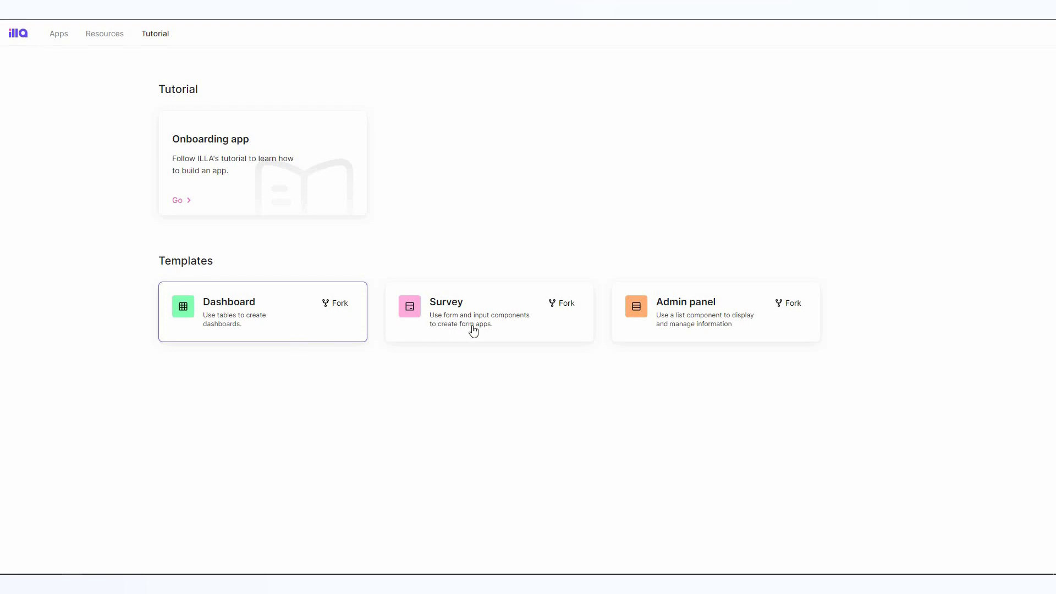
mouse_move(705, 329)
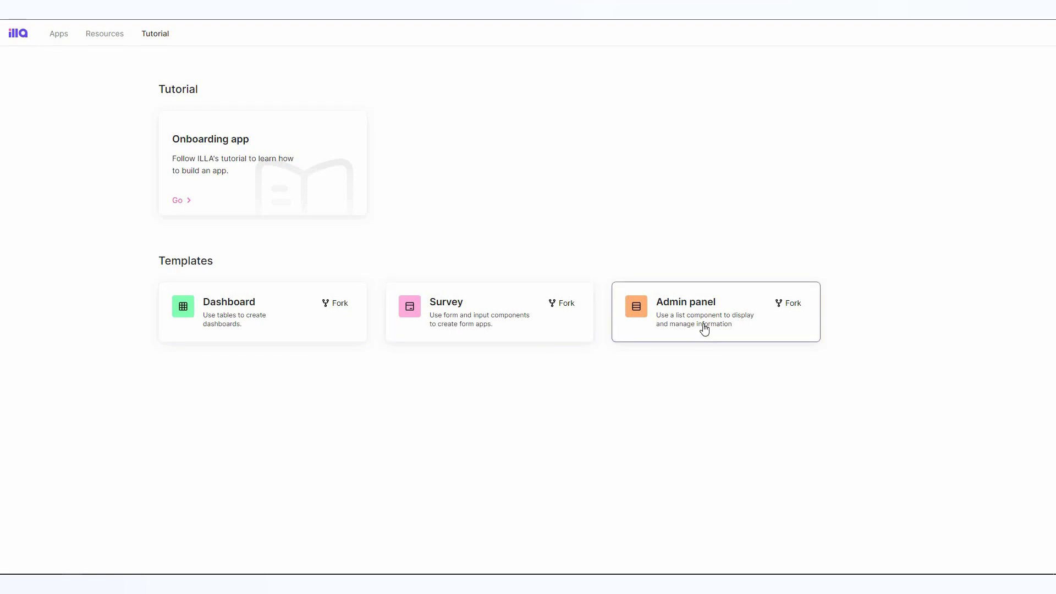
mouse_move(320, 425)
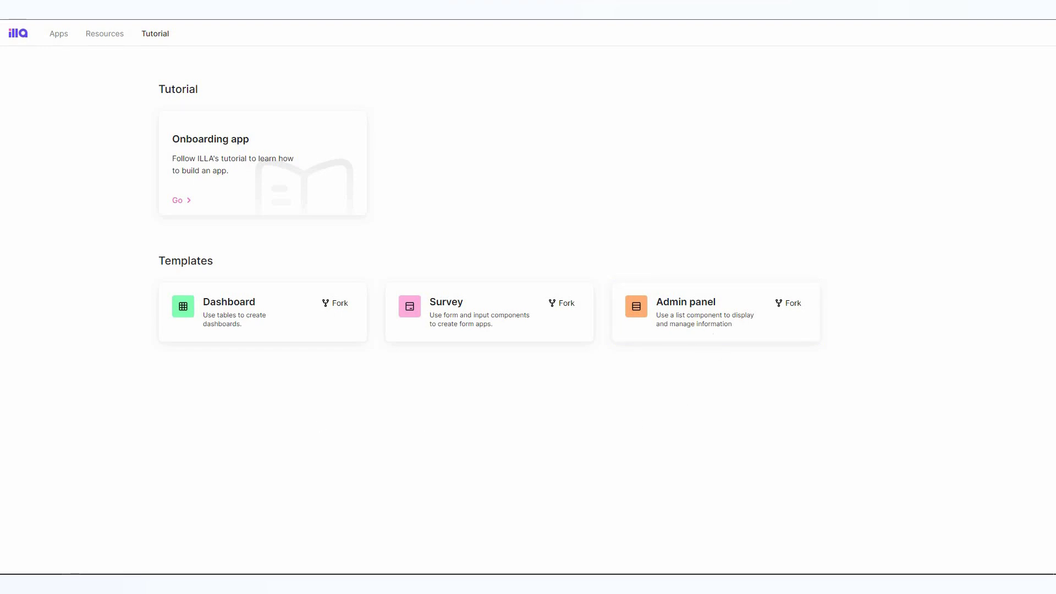
mouse_move(469, 426)
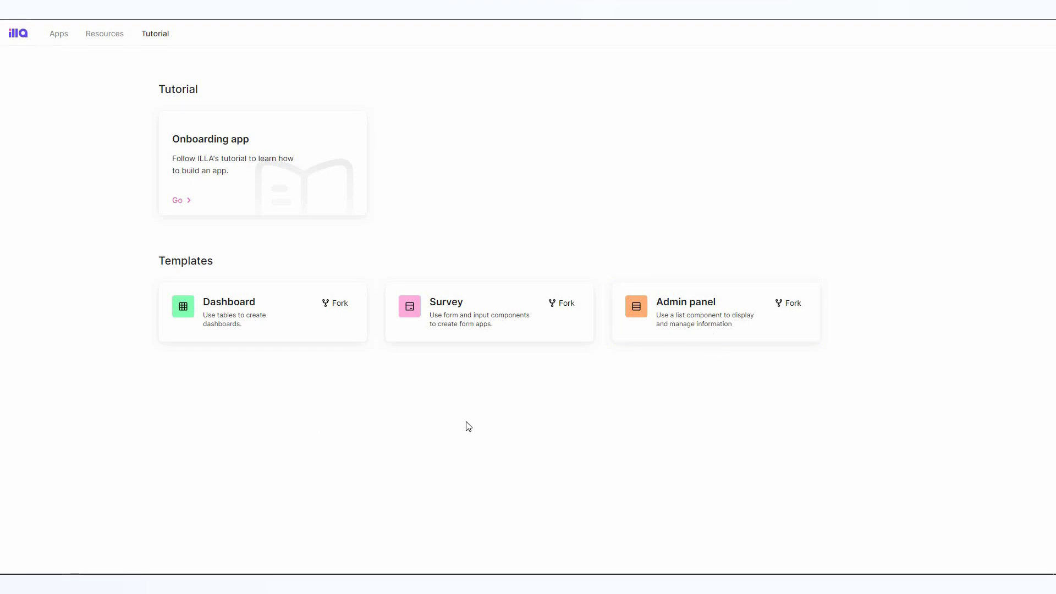
- Create a new blank untitled app and browse the Insert panel's full component catalogue
click(60, 33)
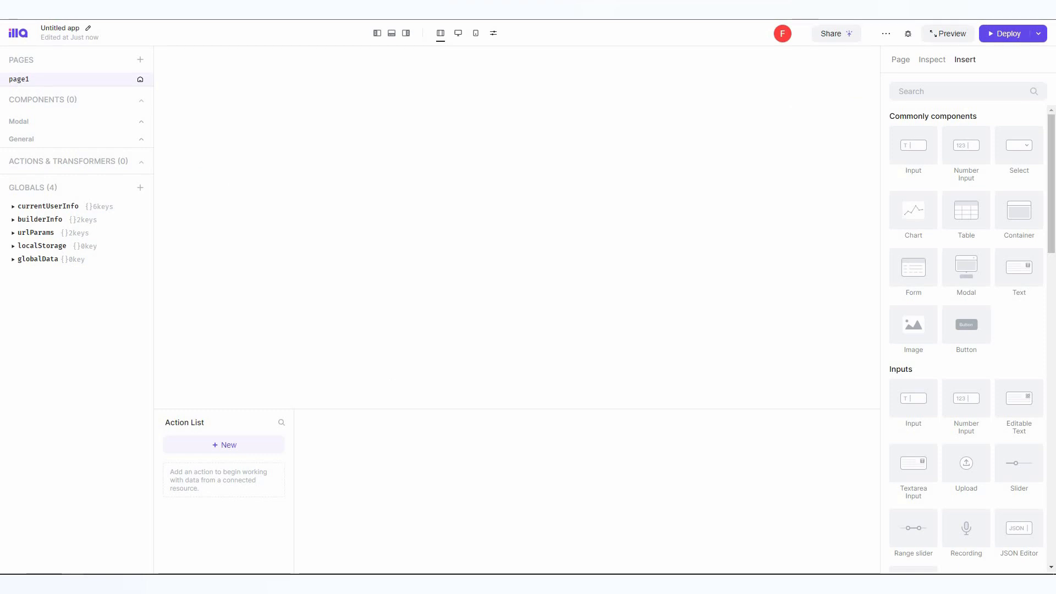
mouse_move(66, 108)
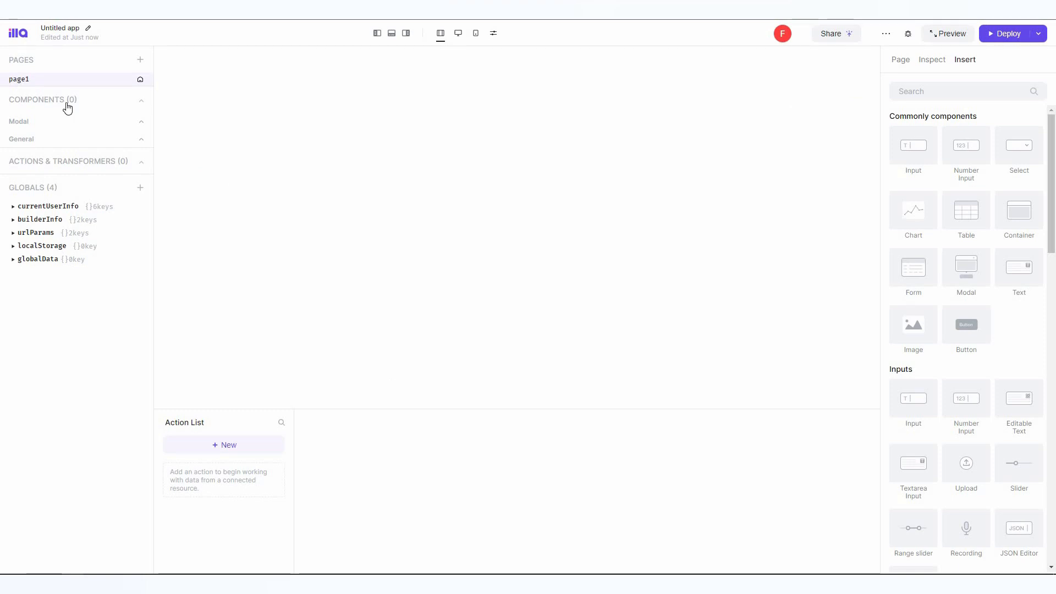
mouse_move(43, 148)
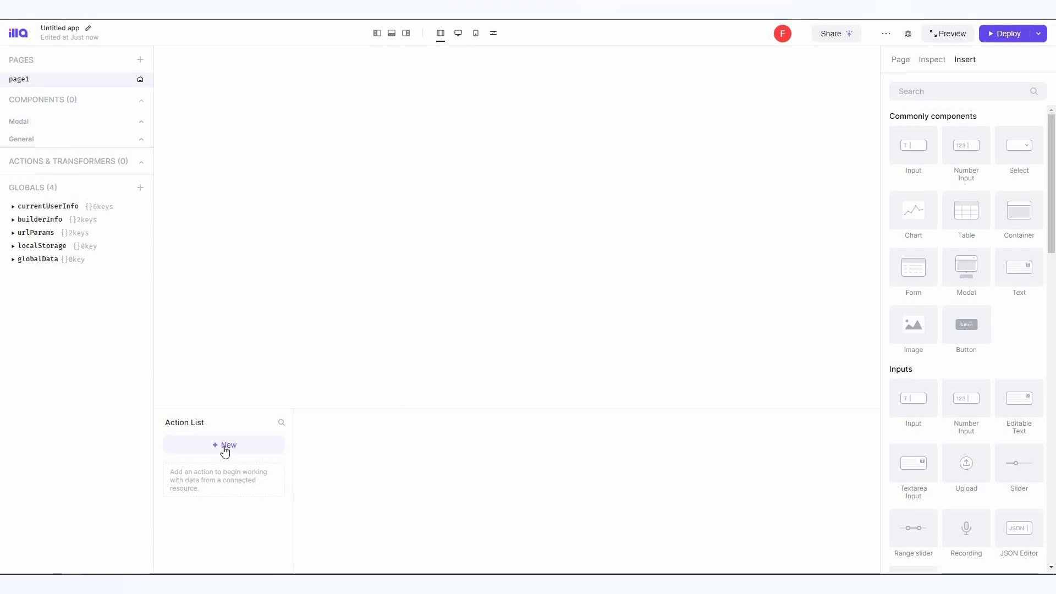
click(223, 445)
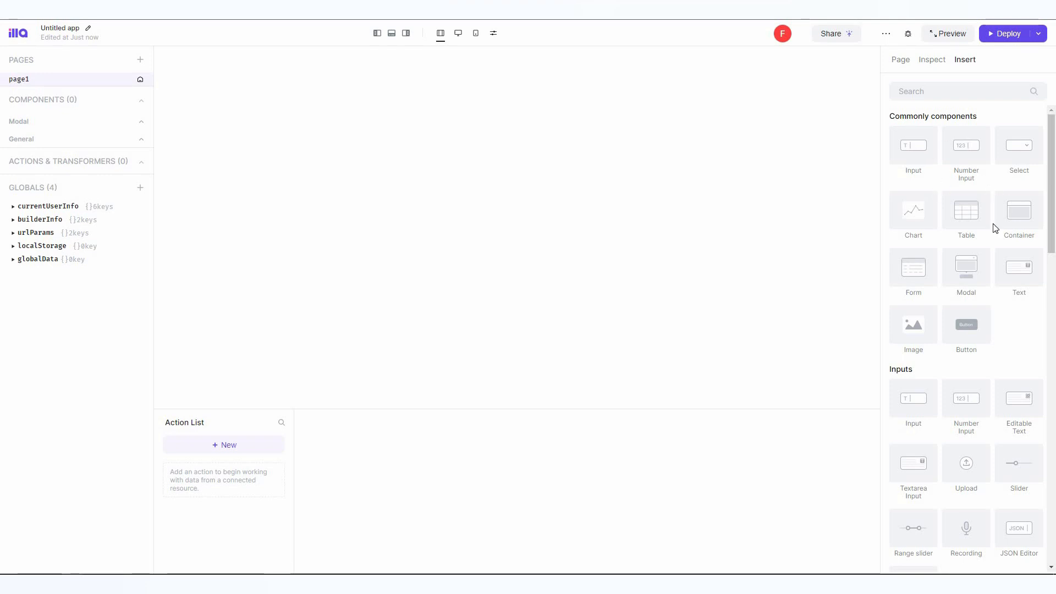
mouse_move(931, 313)
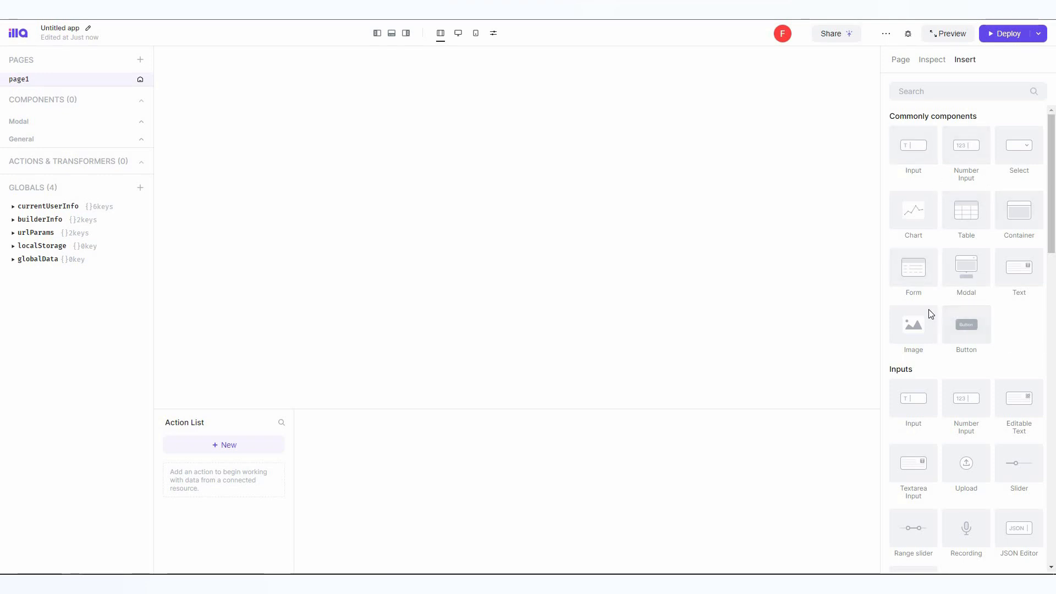
scroll(down, 3)
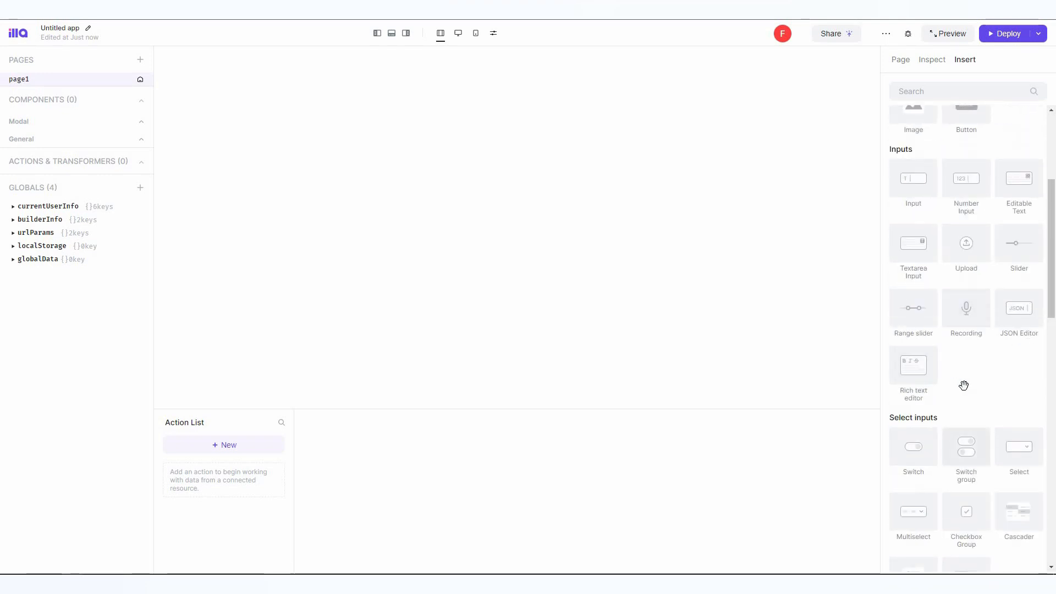
scroll(down, 3)
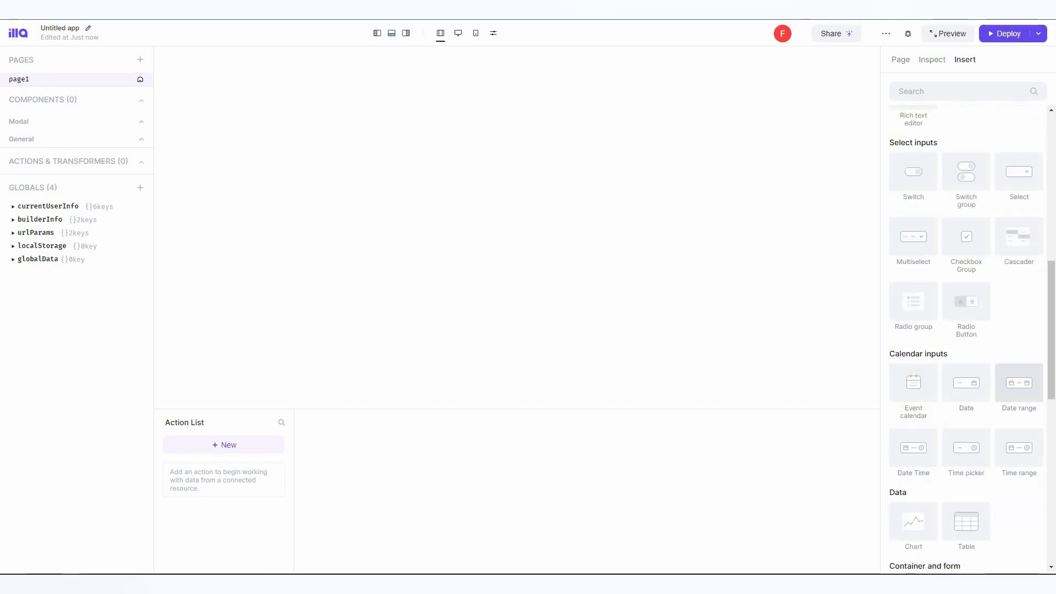
scroll(down, 3)
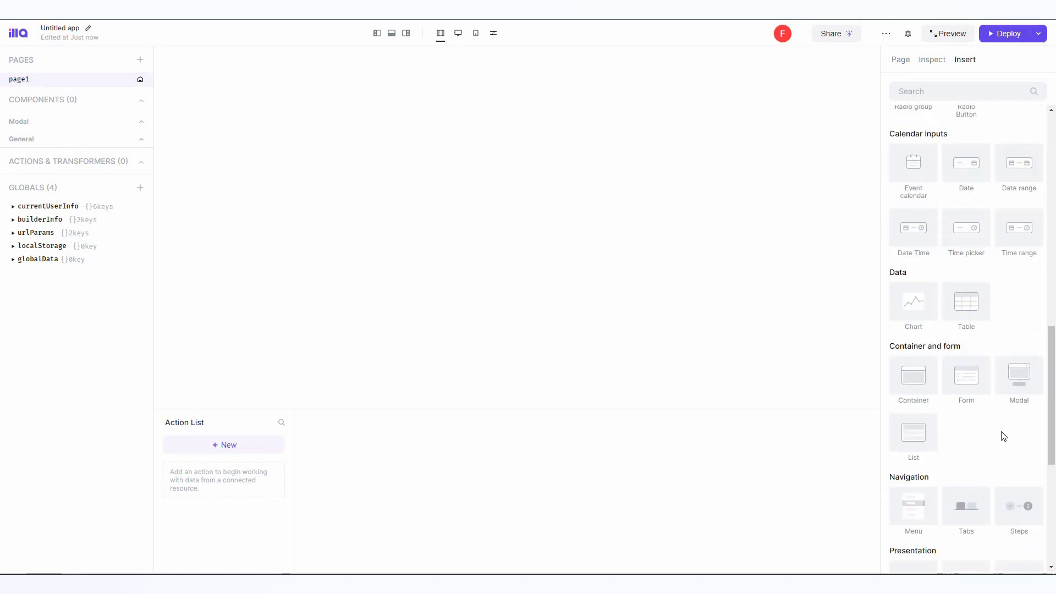
scroll(down, 3)
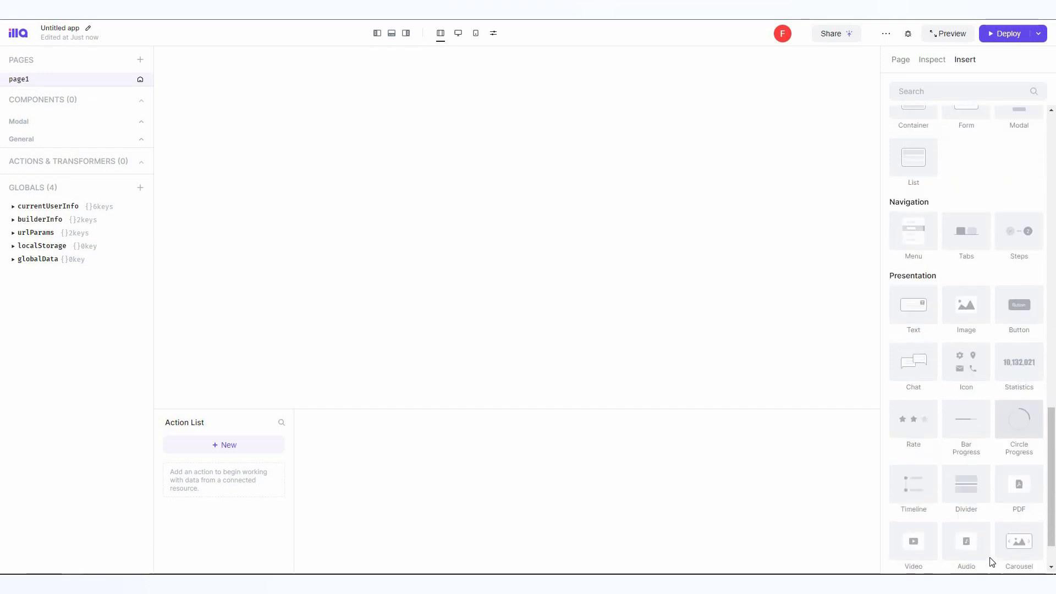
scroll(down, 3)
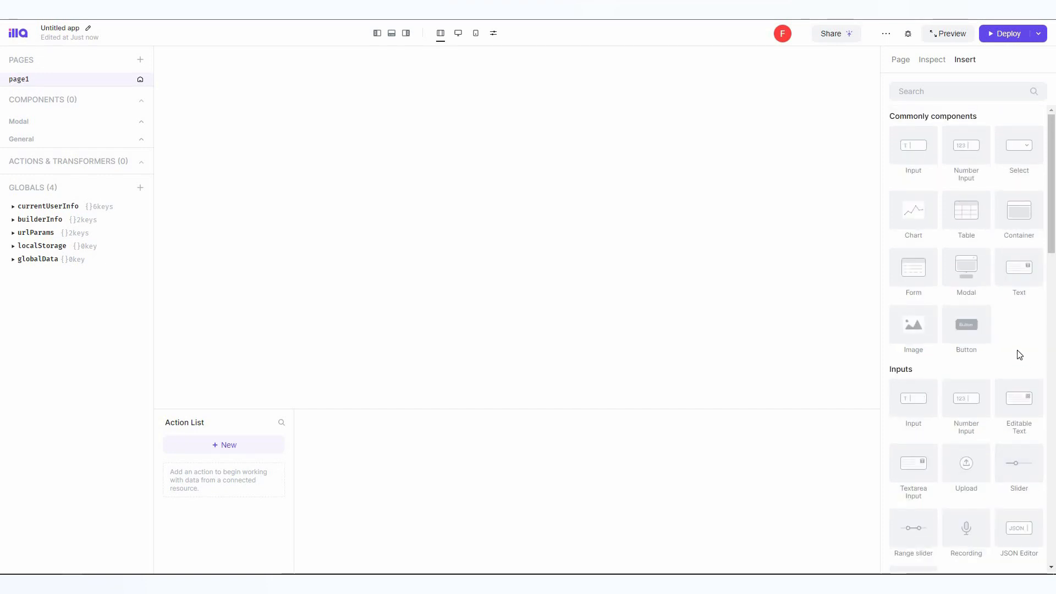
mouse_move(975, 212)
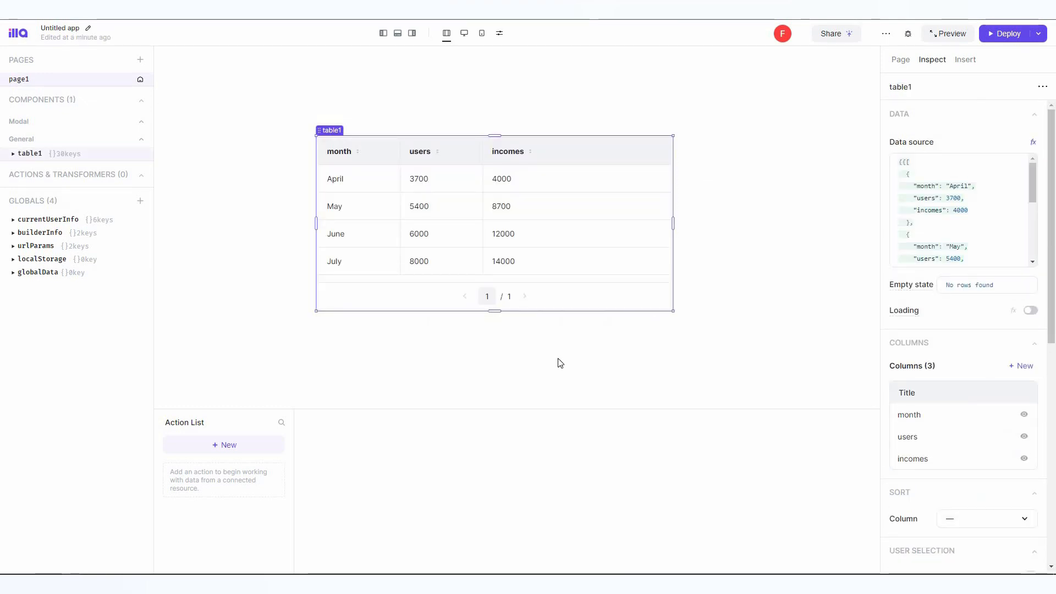
mouse_move(354, 191)
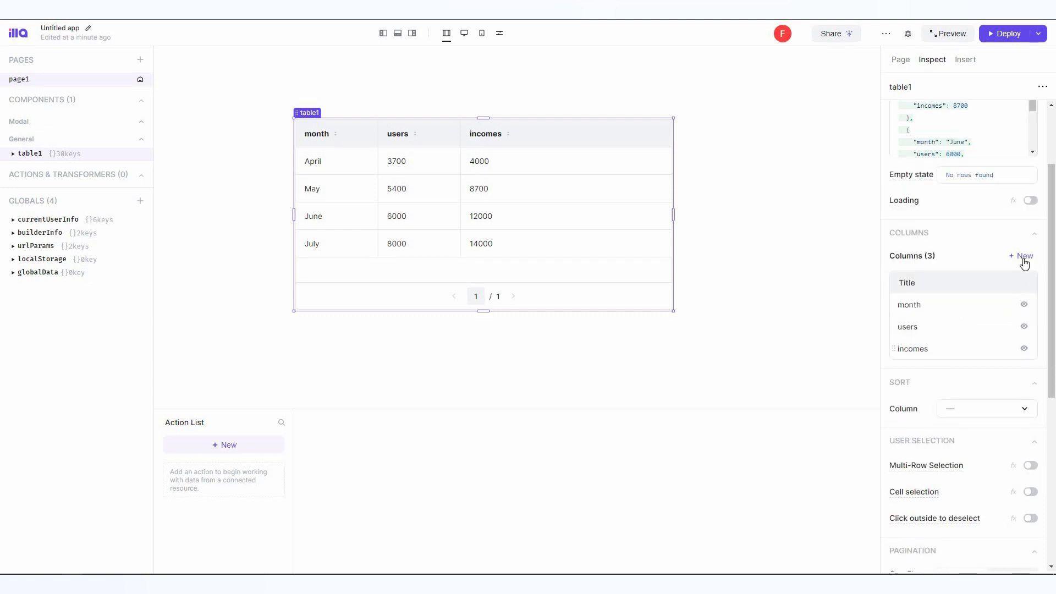
mouse_move(975, 367)
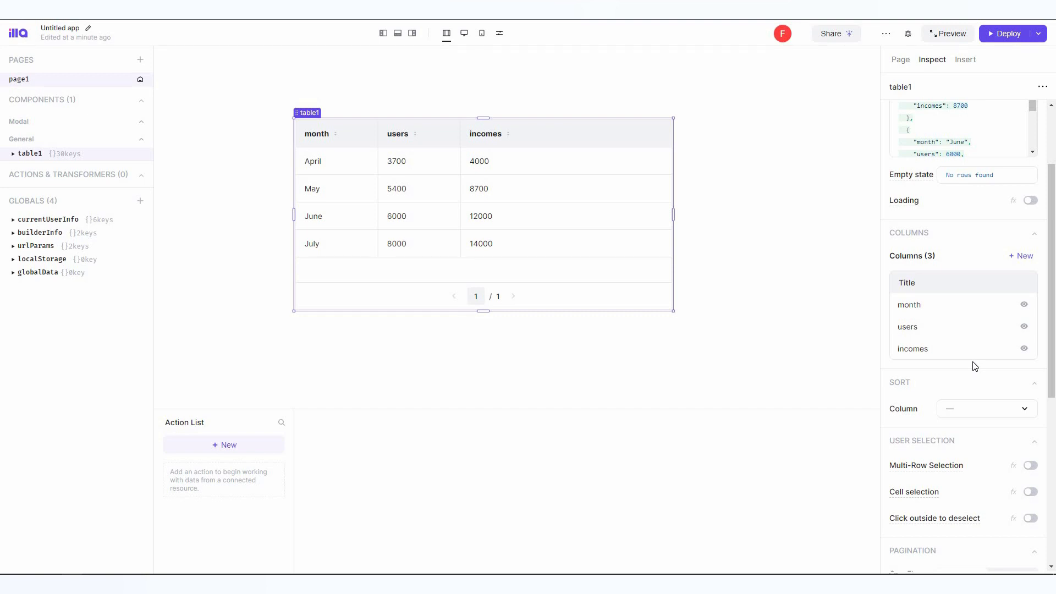
scroll(down, 3)
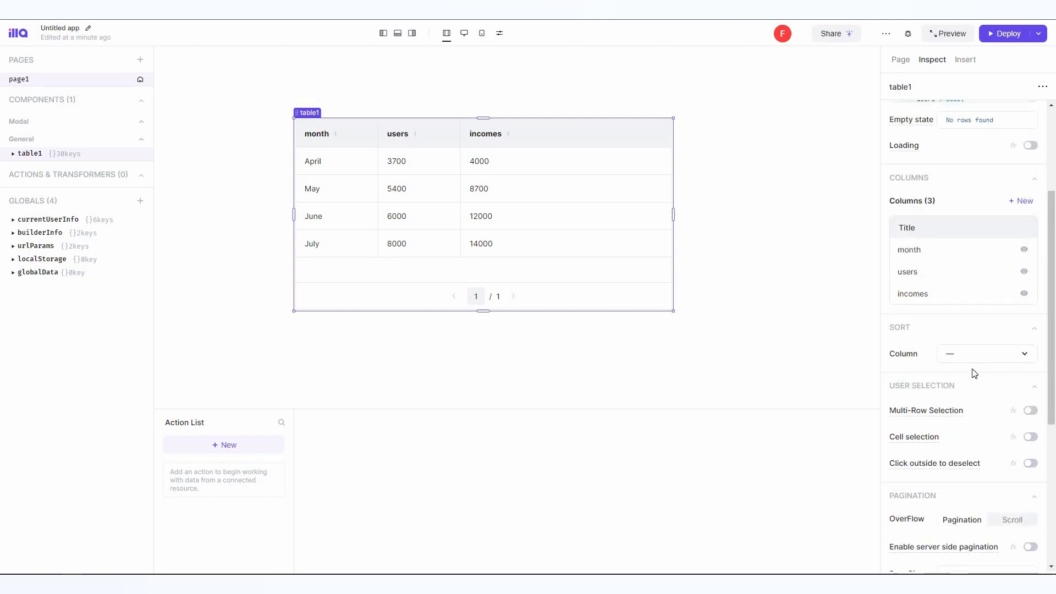
scroll(down, 3)
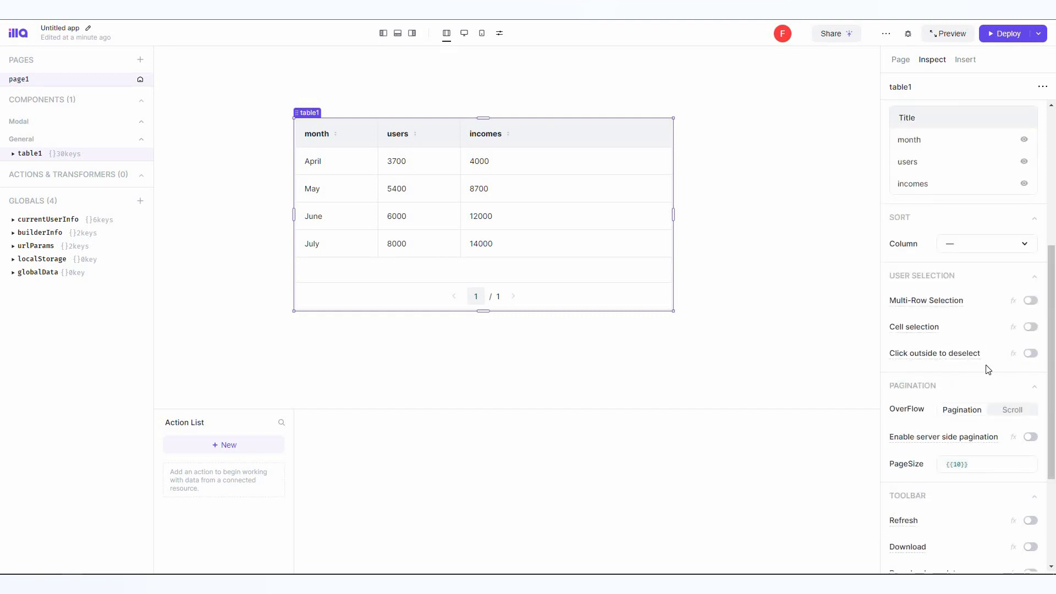
scroll(down, 3)
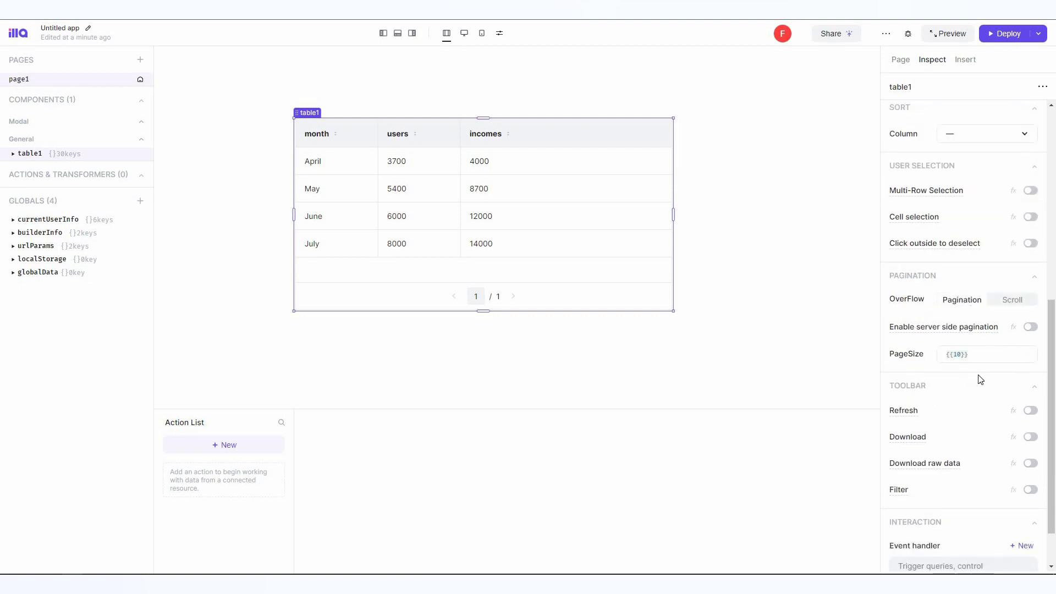
scroll(down, 3)
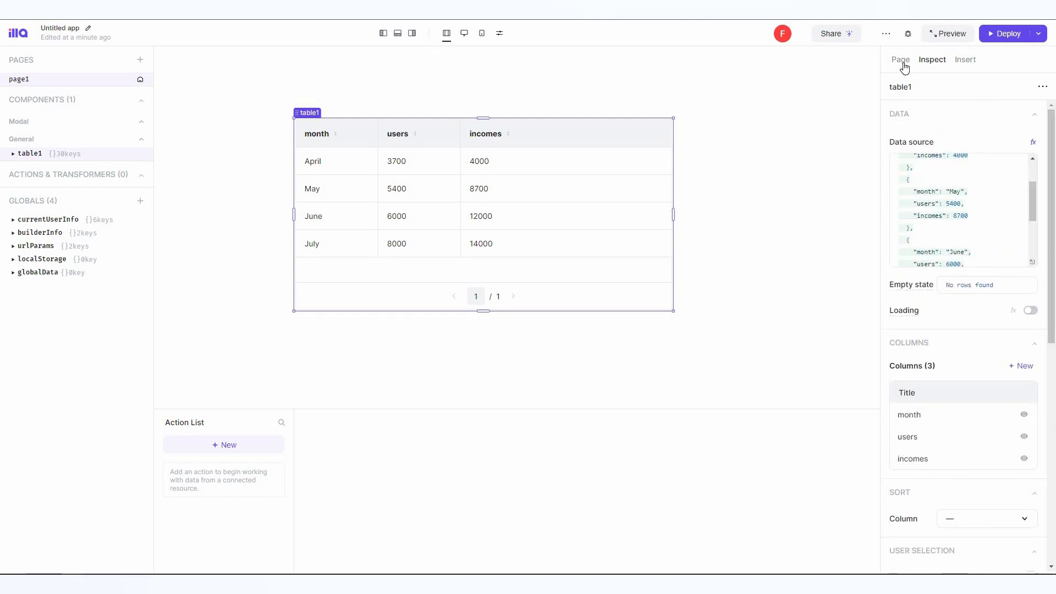
- Display page1's settings: Auto layout at 100% width with View 1 as default
click(900, 59)
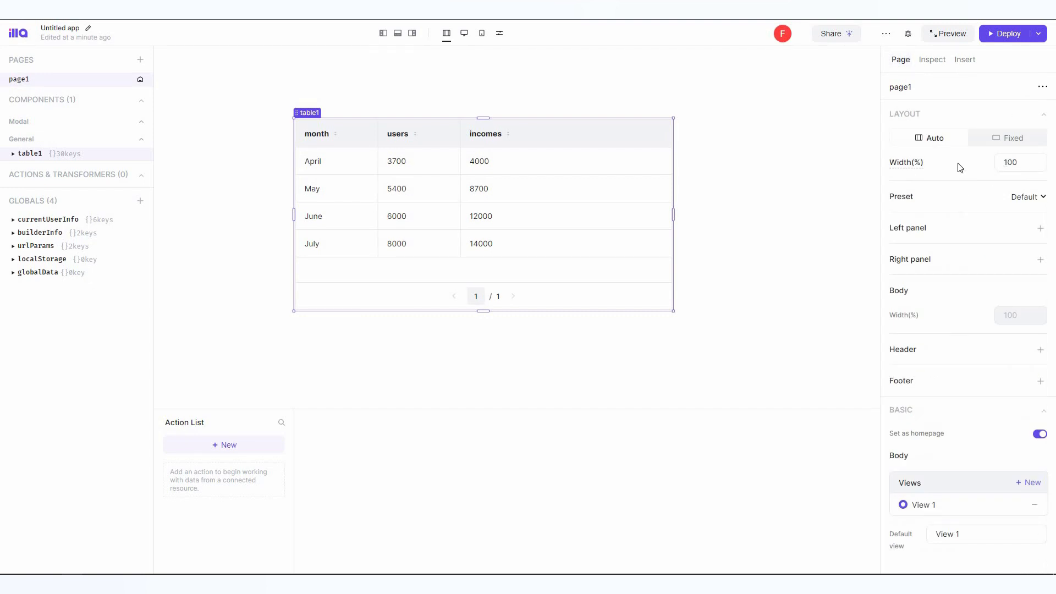
mouse_move(953, 172)
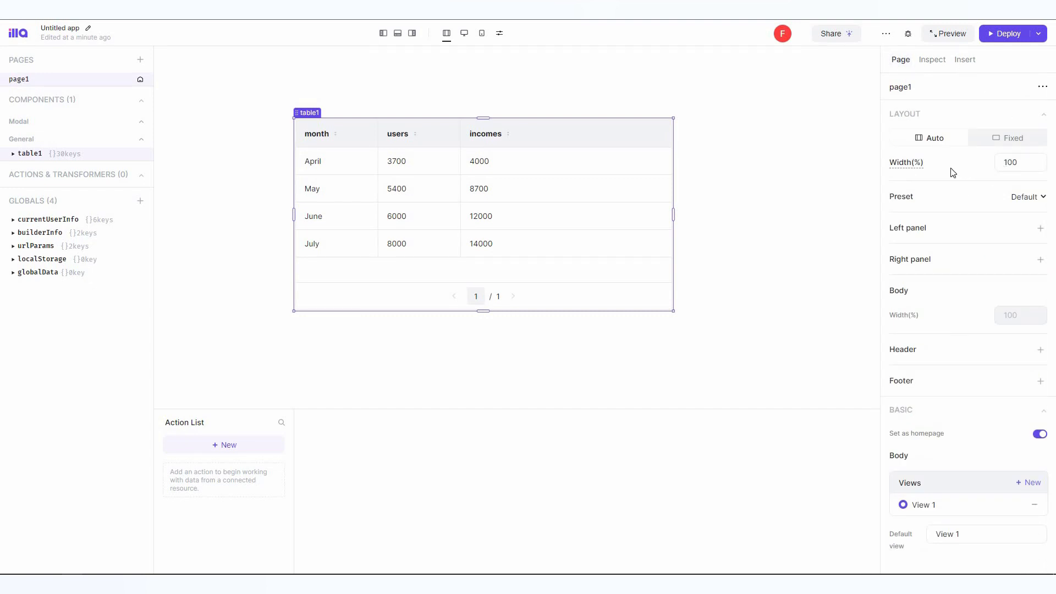
mouse_move(941, 279)
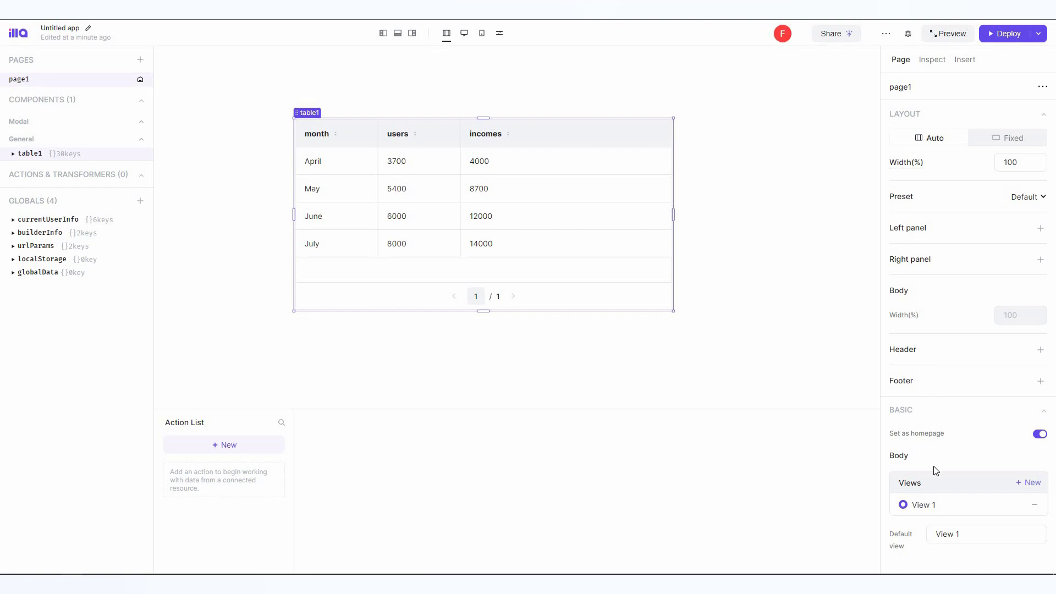
mouse_move(493, 383)
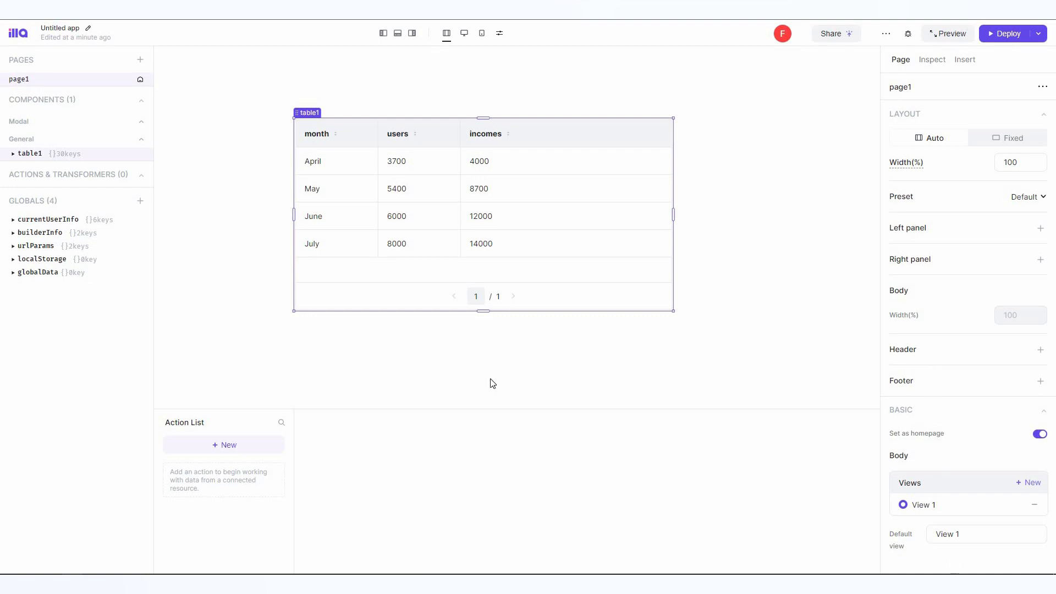
mouse_move(29, 113)
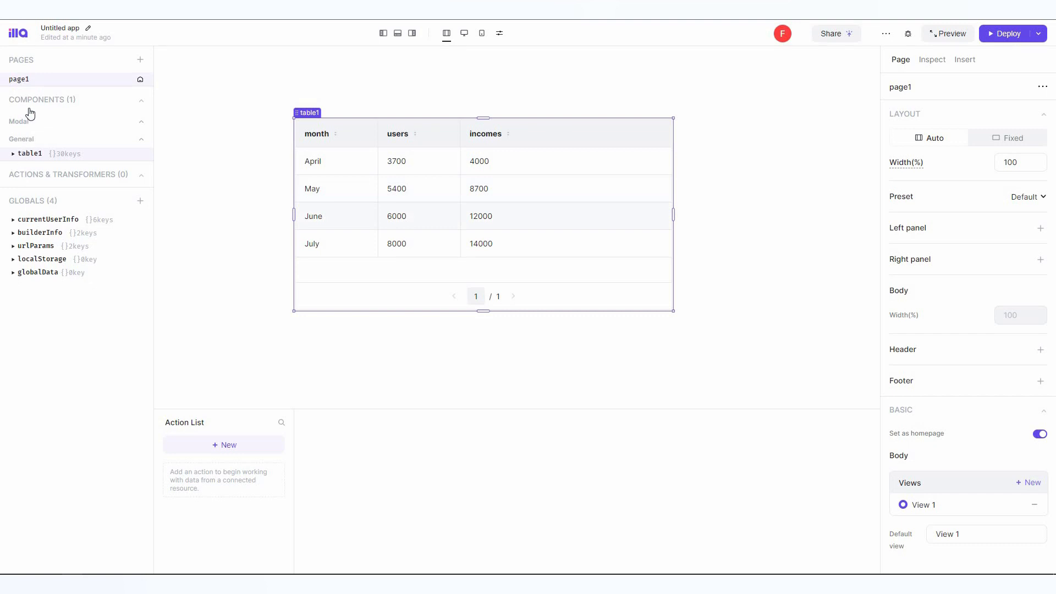
mouse_move(38, 158)
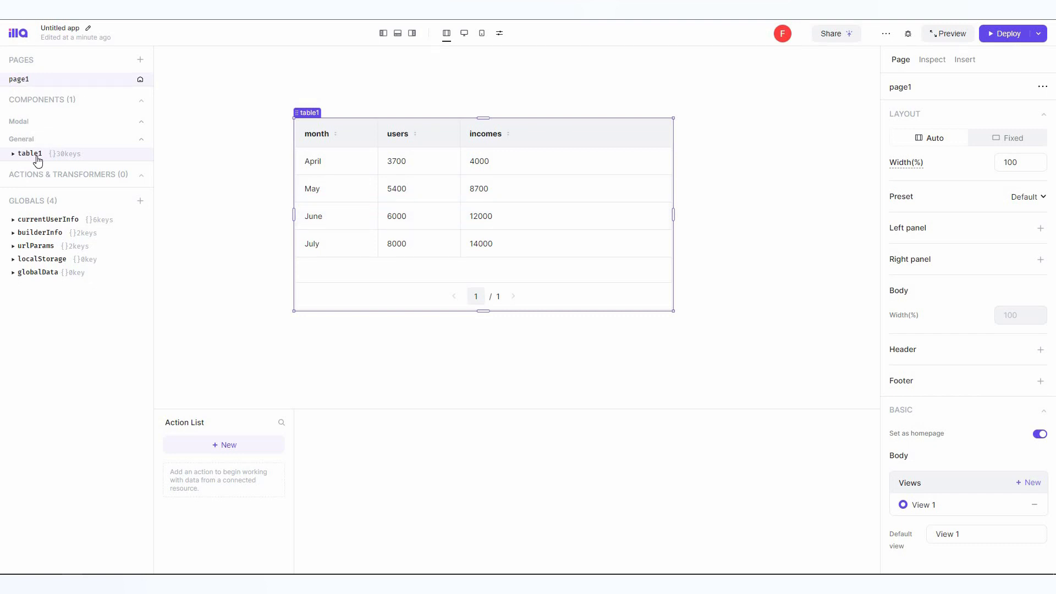
mouse_move(40, 84)
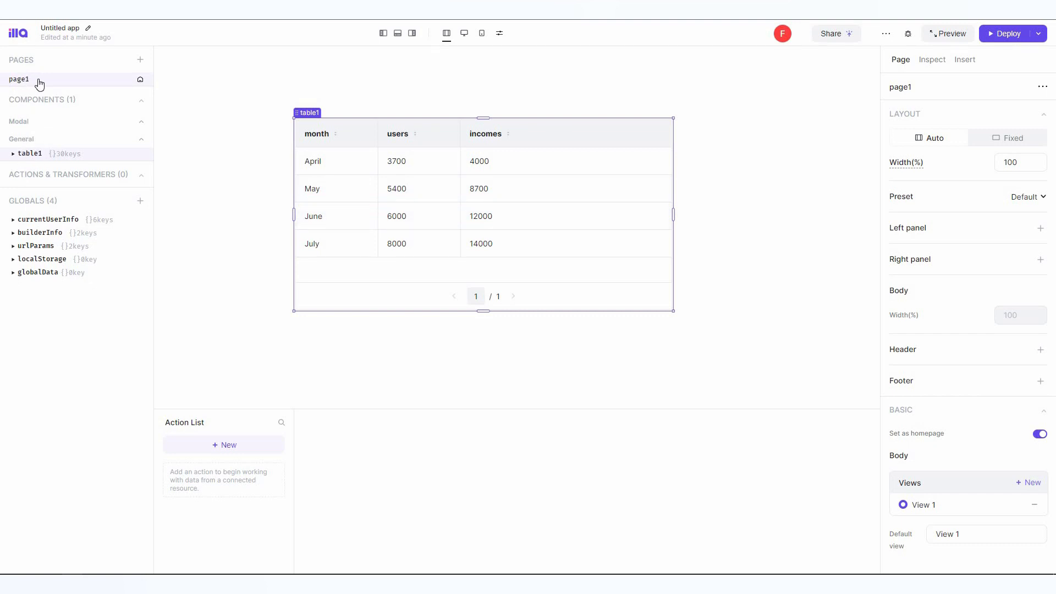
mouse_move(141, 62)
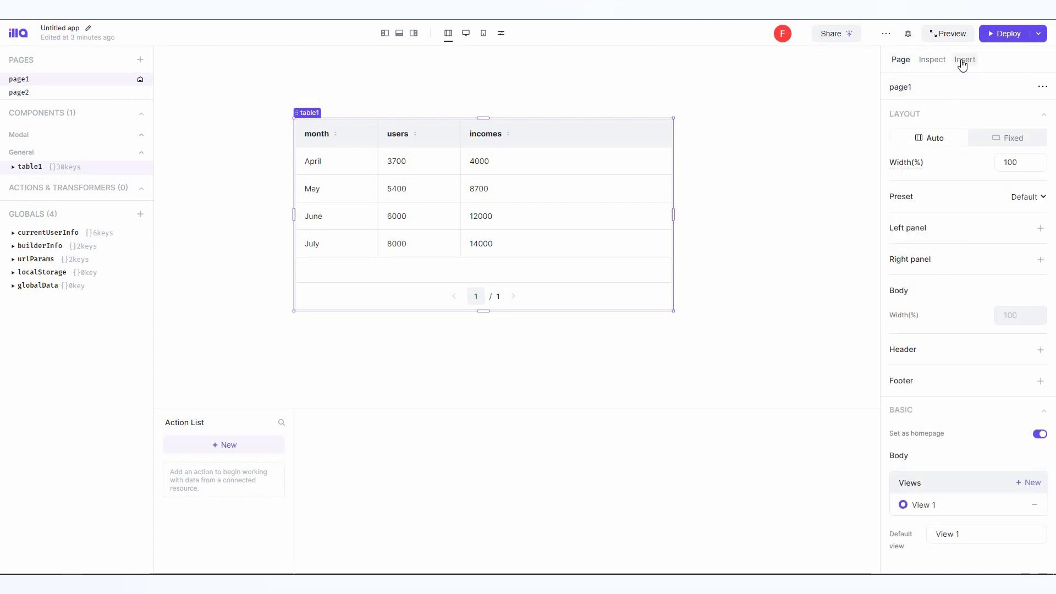
- Add chart1, a bar chart of users by month (April–July), beside table1
click(965, 60)
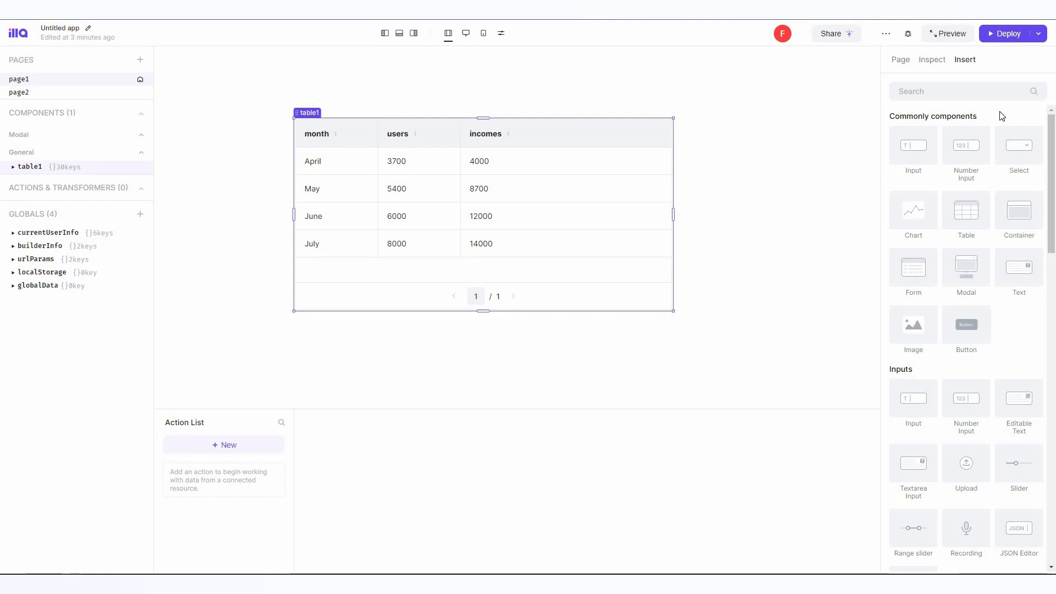
mouse_move(913, 216)
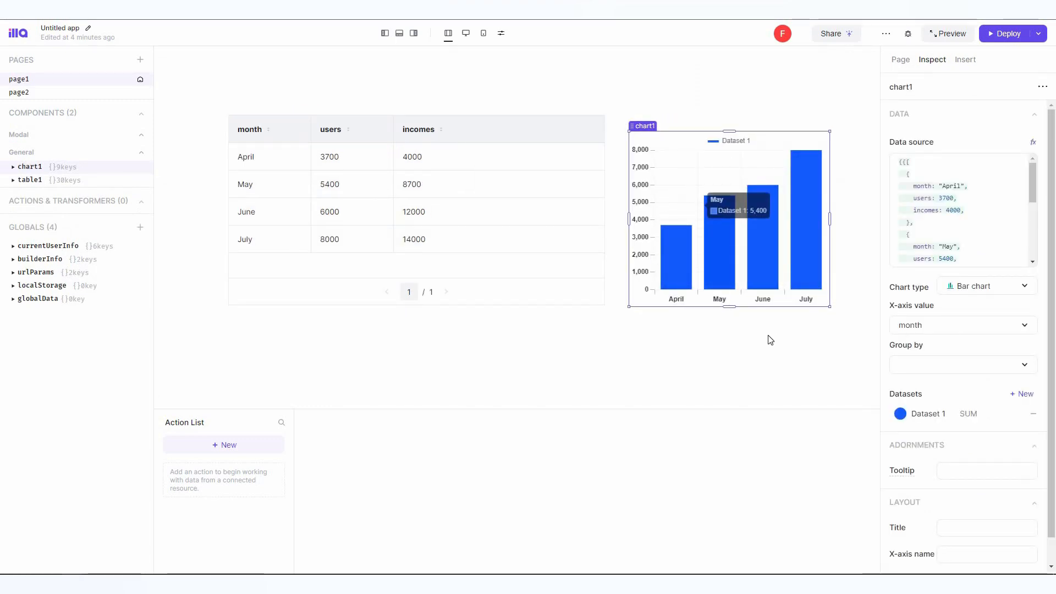
mouse_move(770, 340)
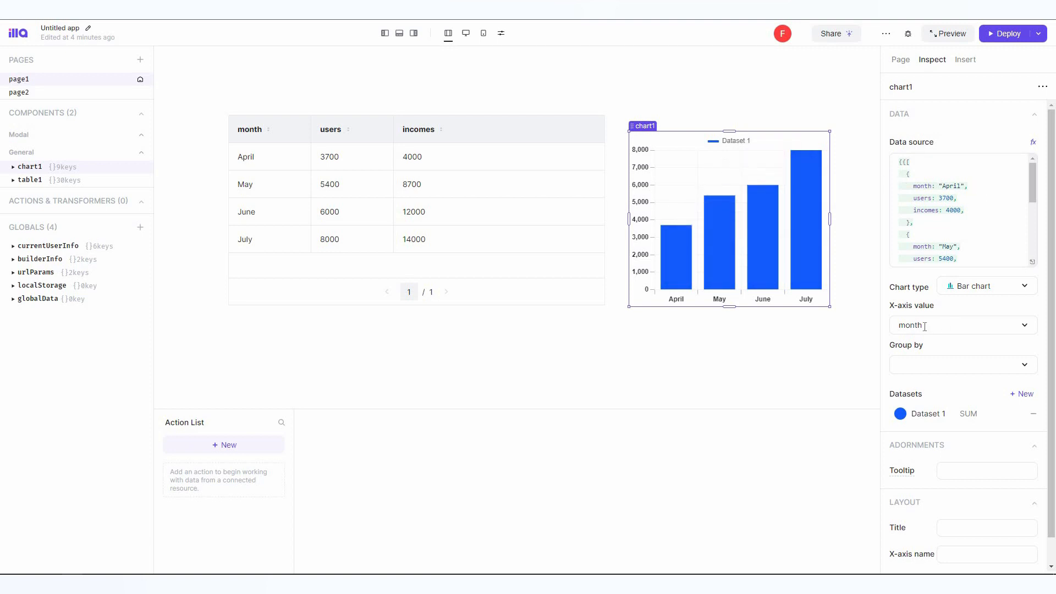
scroll(down, 3)
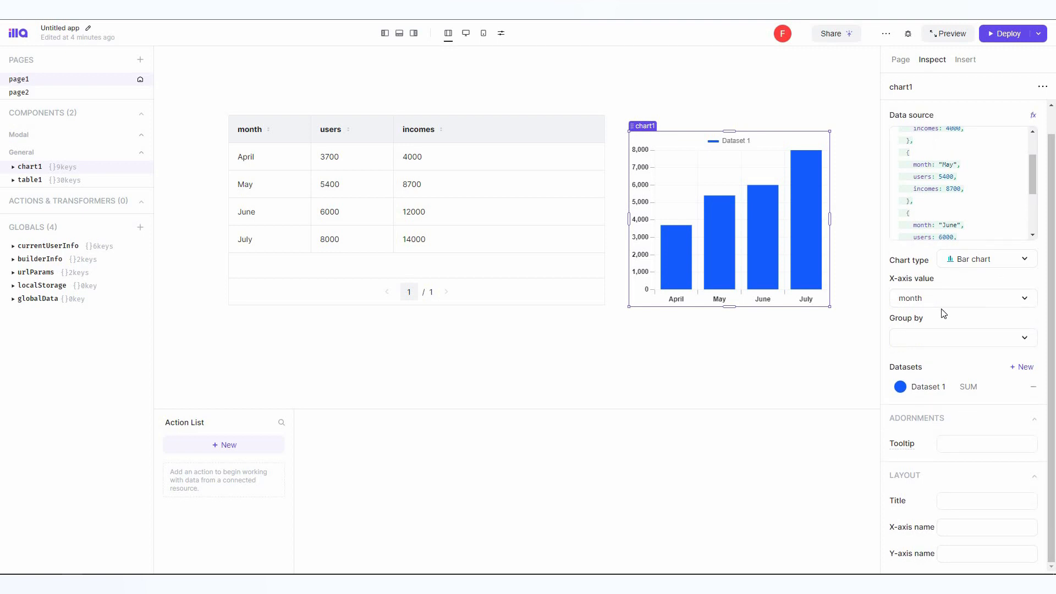
mouse_move(973, 352)
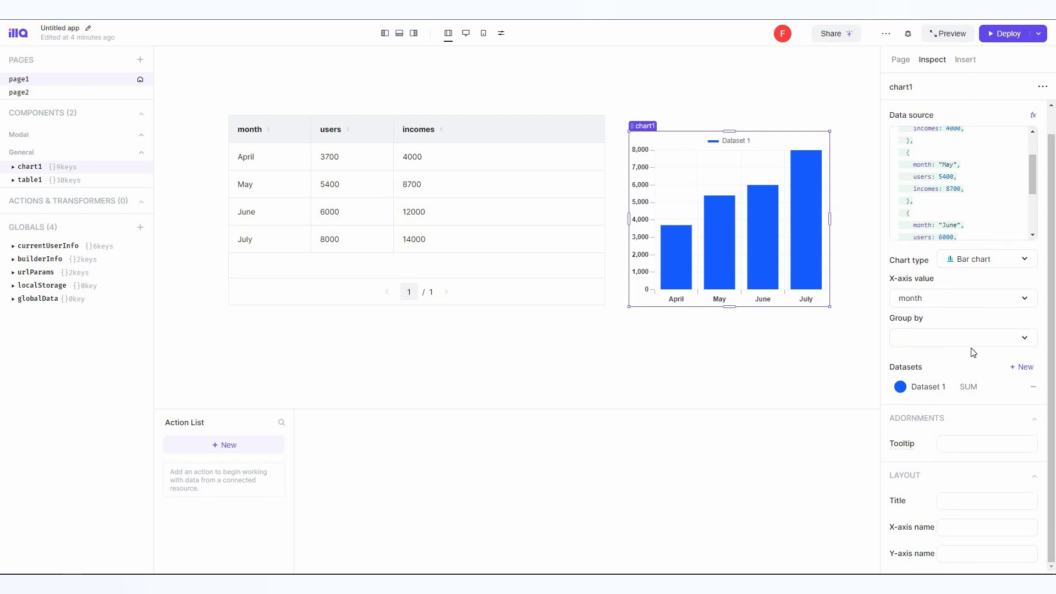
mouse_move(922, 522)
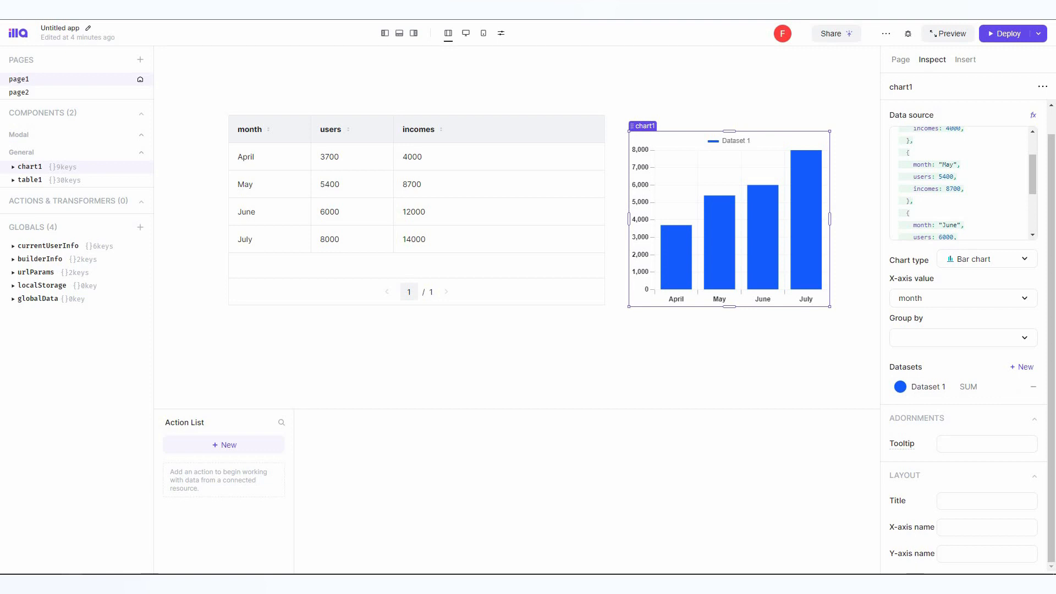
mouse_move(990, 363)
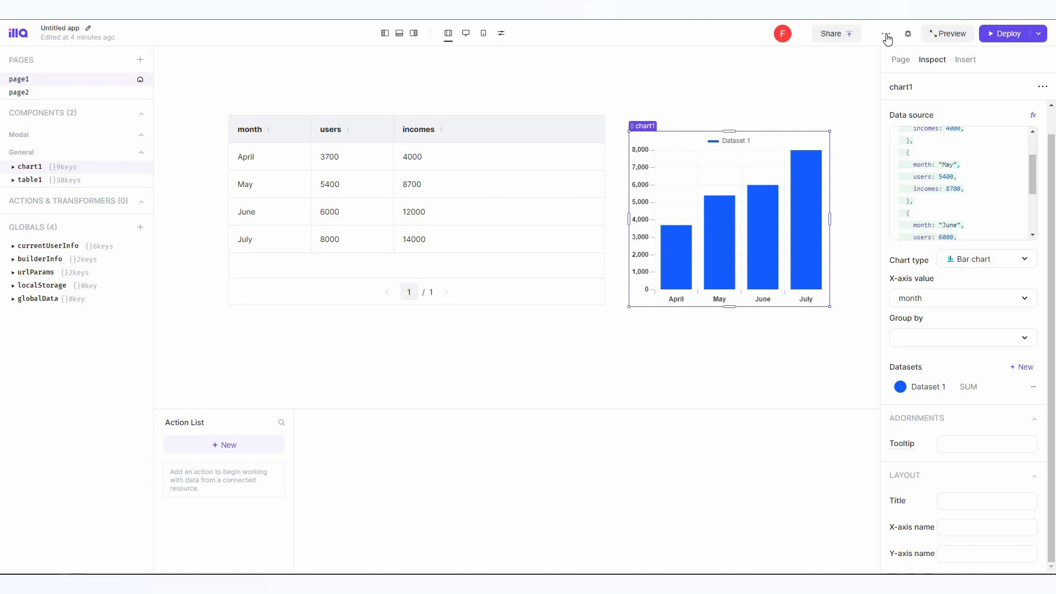
mouse_move(885, 34)
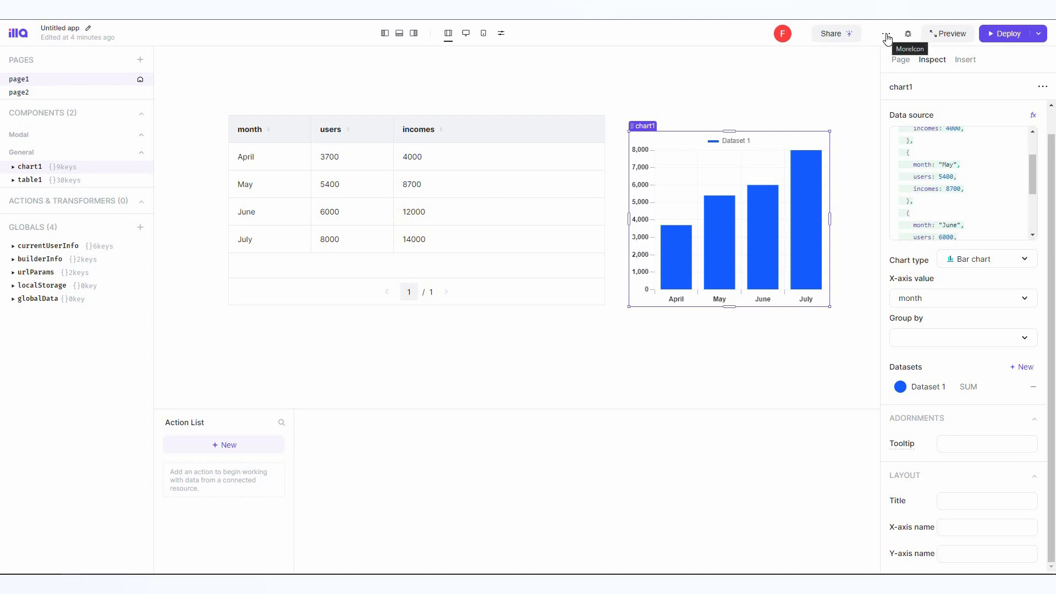
click(884, 33)
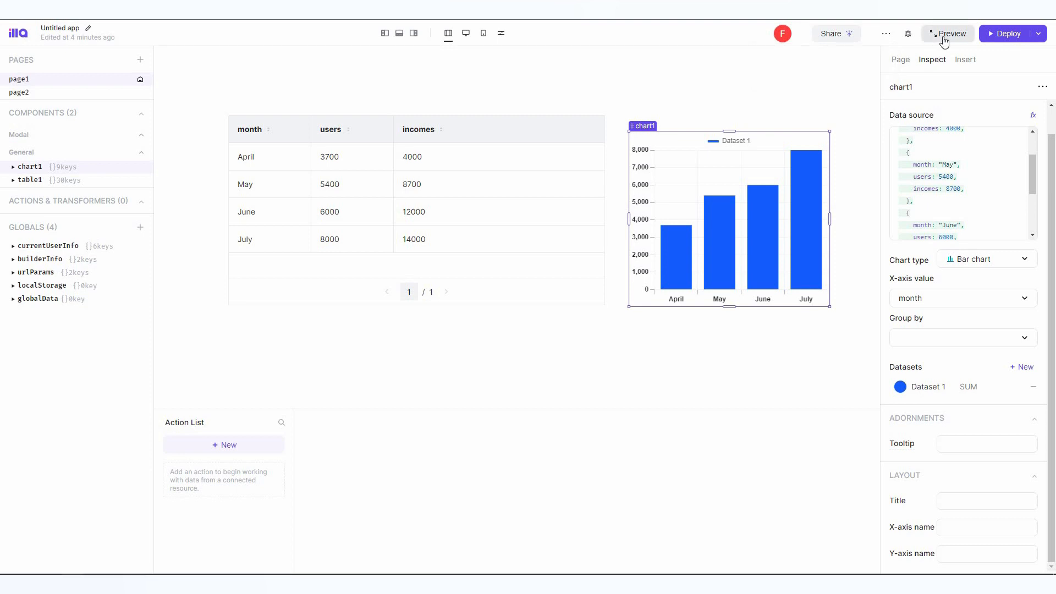
- Preview the app and switch the canvas to a custom size with width and height fields
click(950, 33)
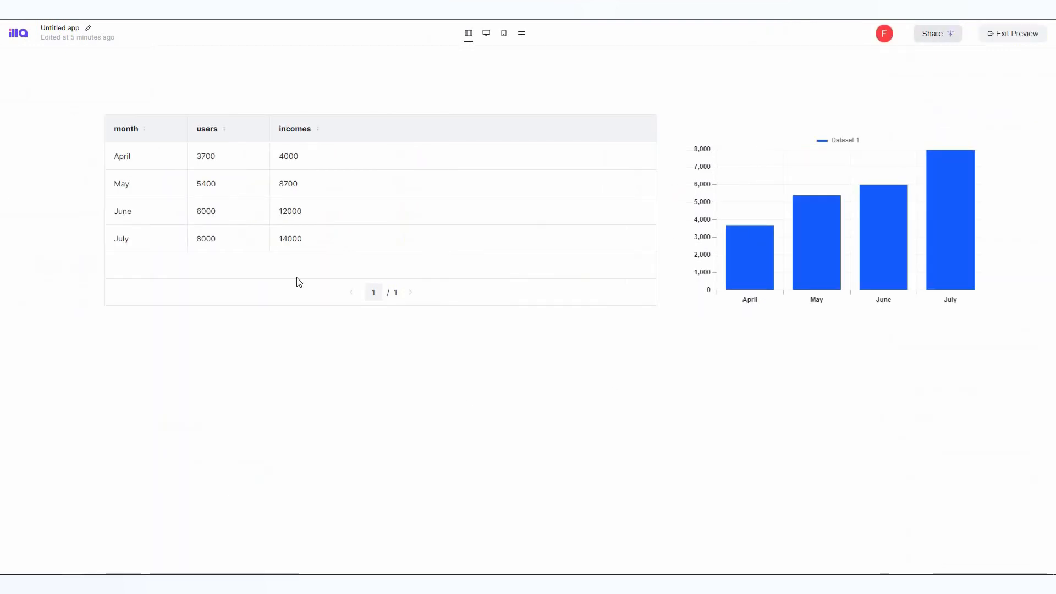
mouse_move(920, 249)
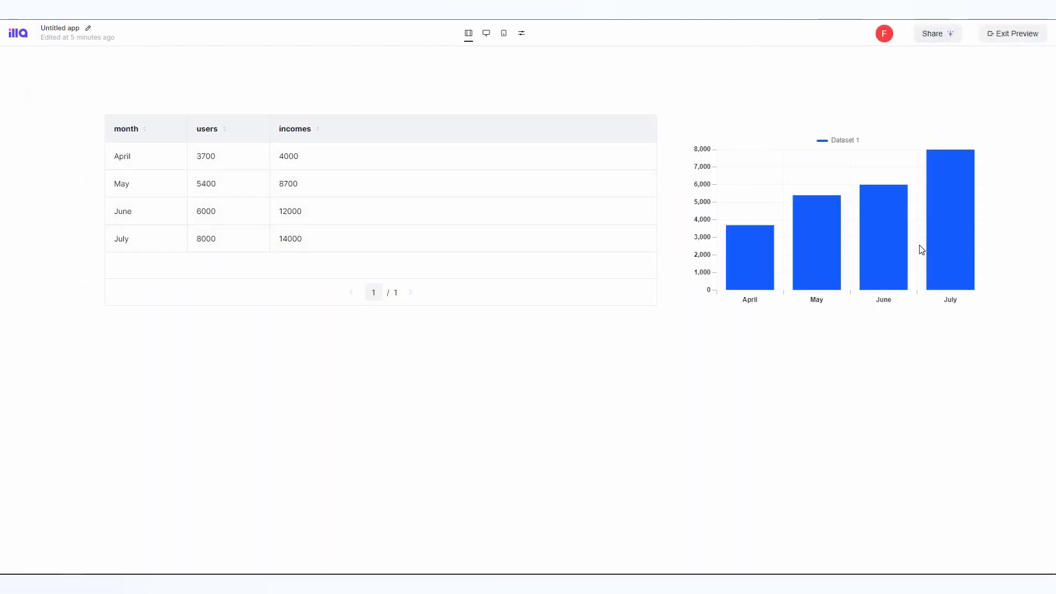
mouse_move(892, 341)
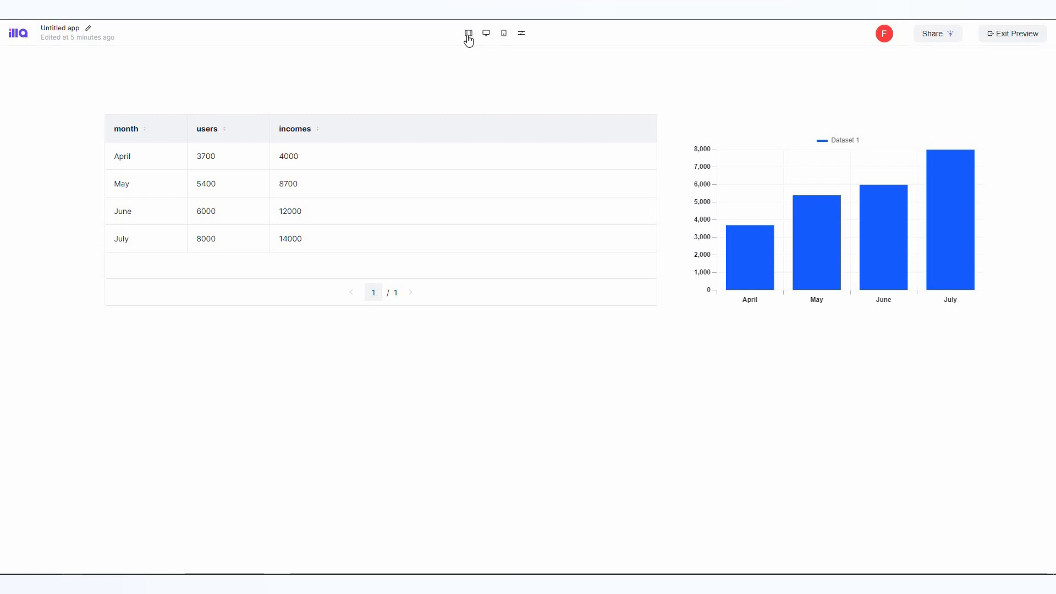
click(504, 33)
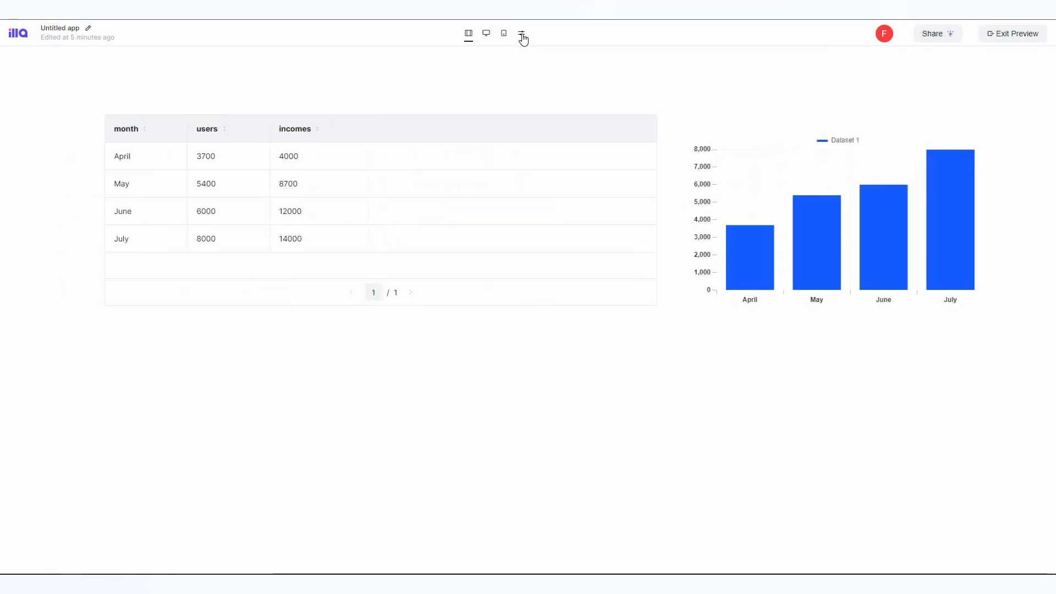
click(521, 33)
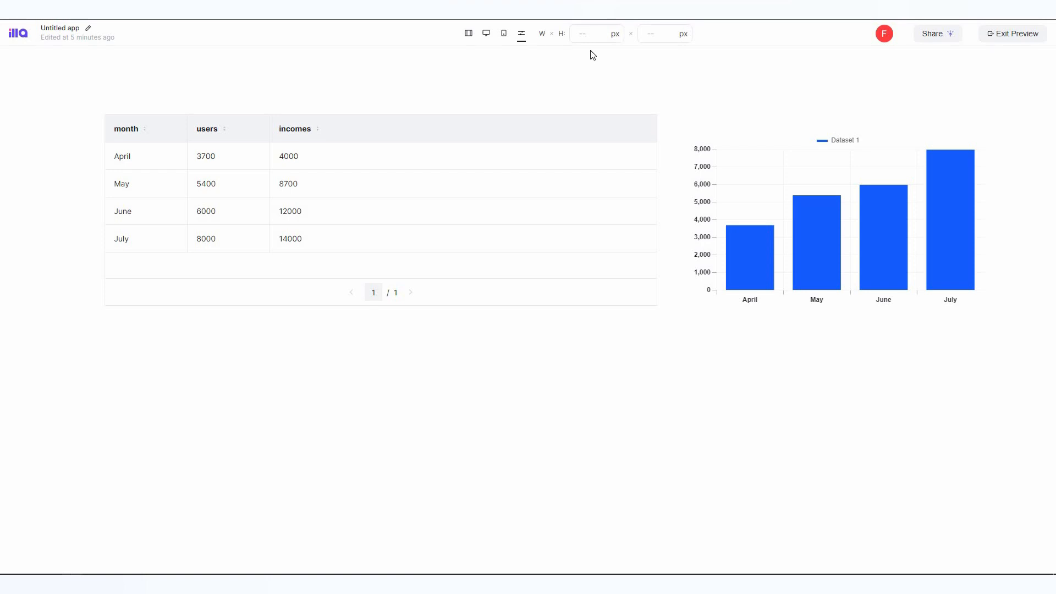
mouse_move(1010, 40)
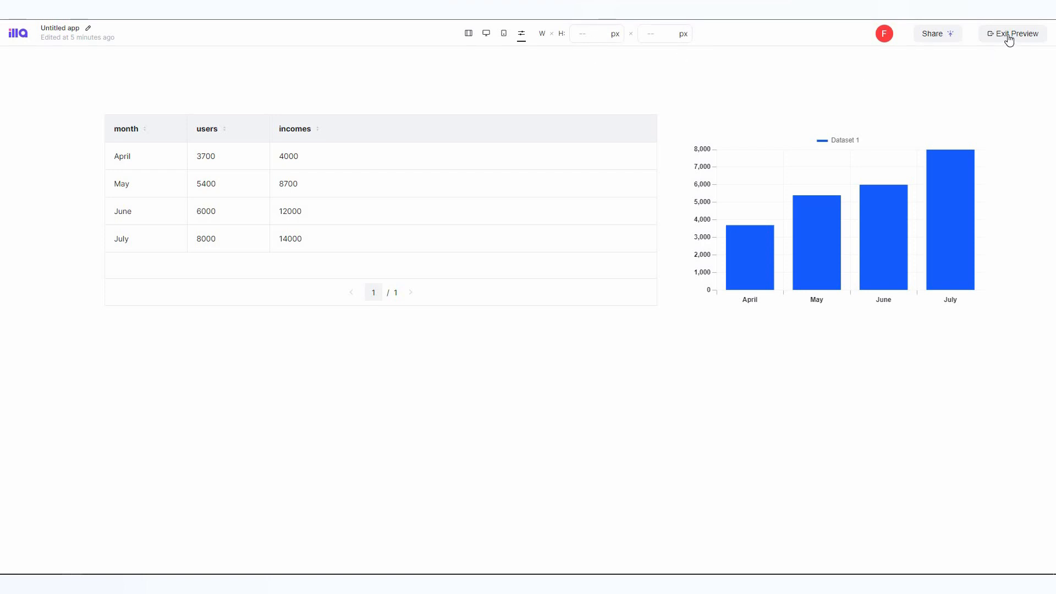
- Exit the preview and return to the editor with chart1's settings beside table1
click(1015, 33)
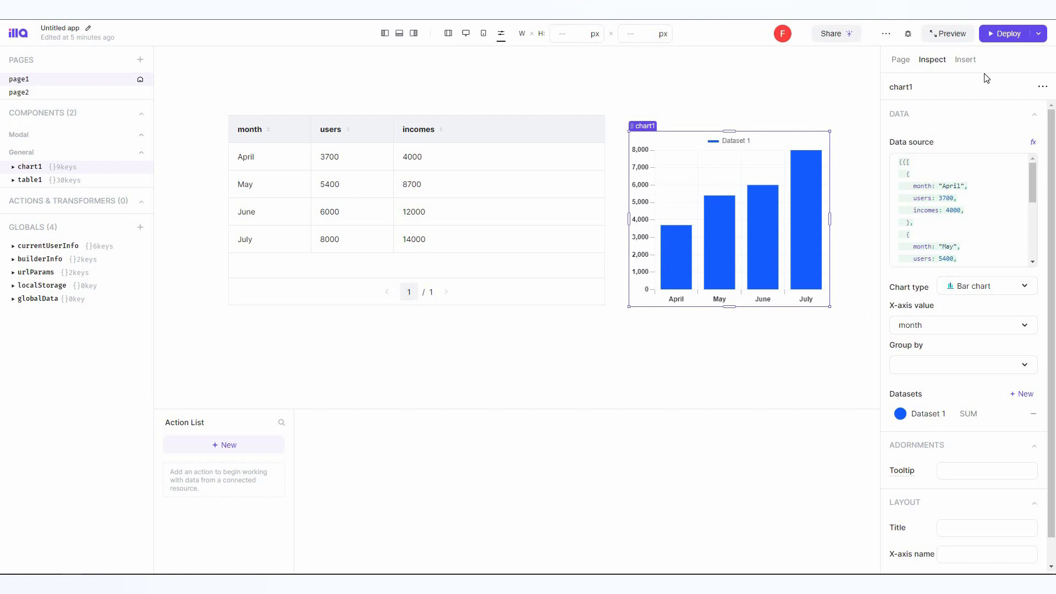
mouse_move(1003, 39)
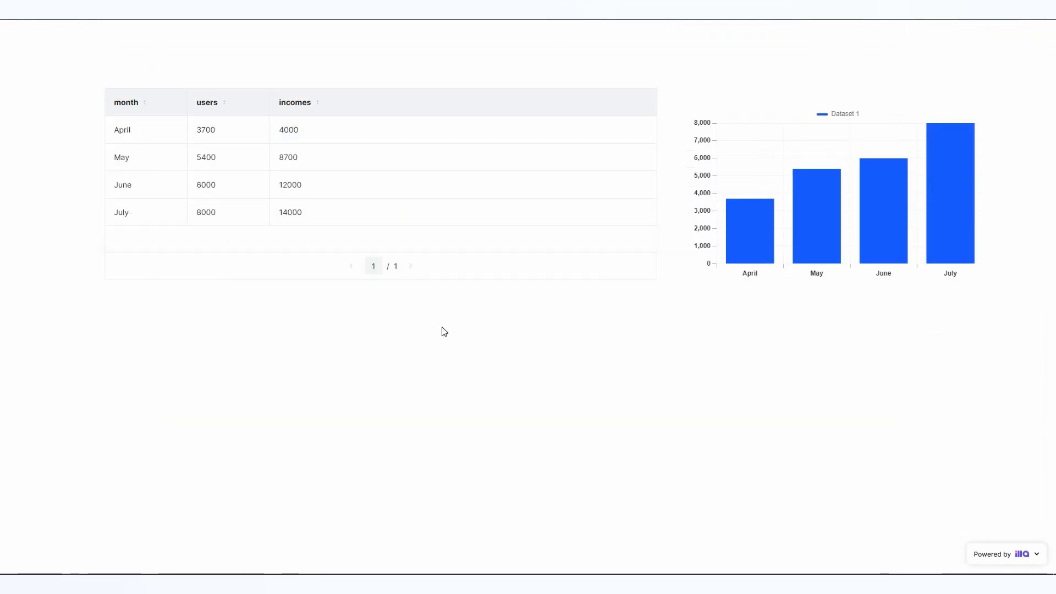
mouse_move(925, 343)
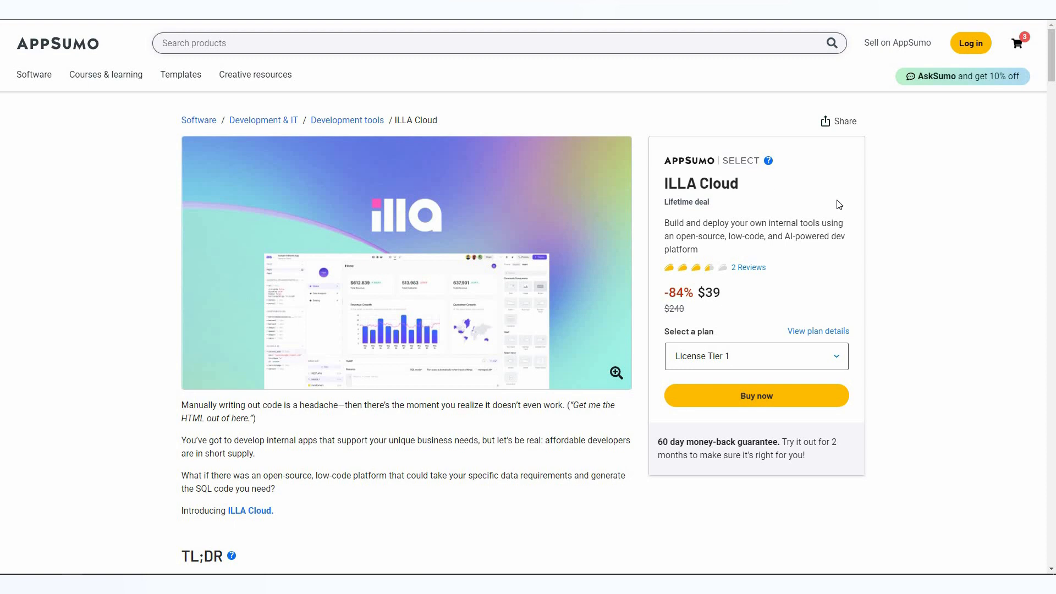
mouse_move(914, 248)
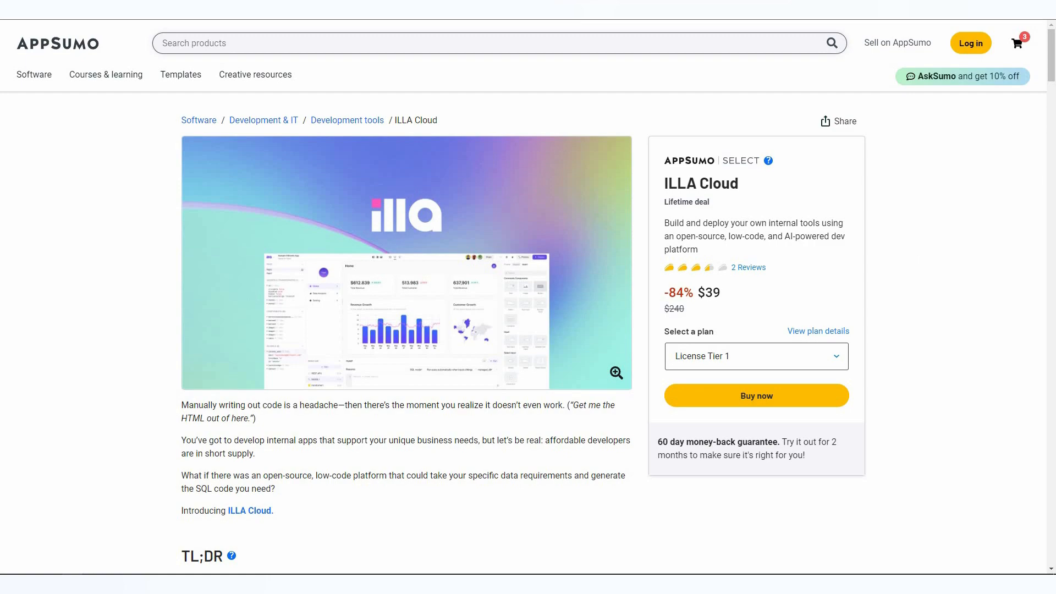
scroll(down, 3)
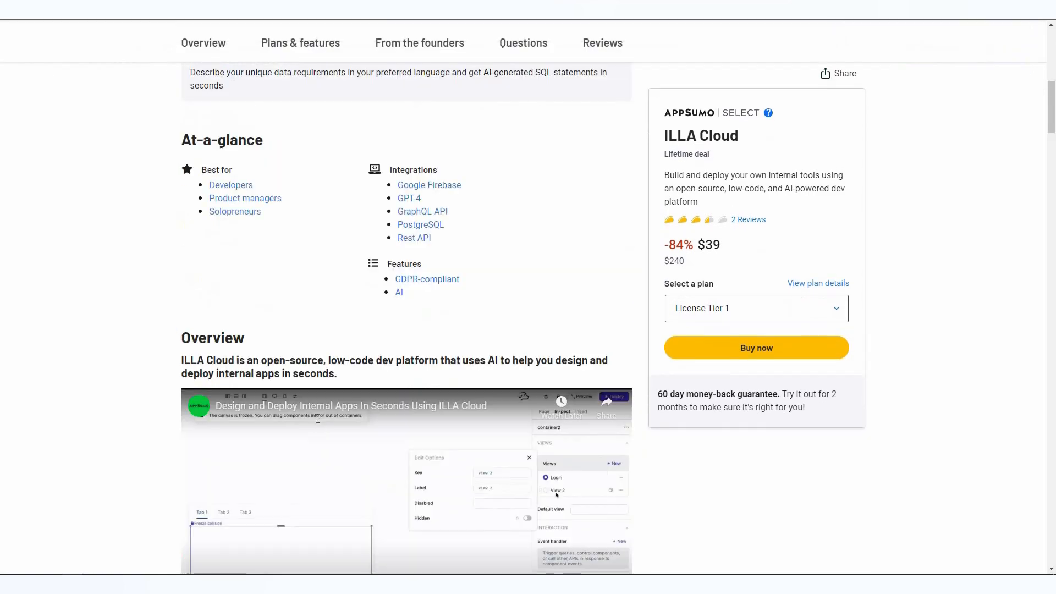
scroll(down, 3)
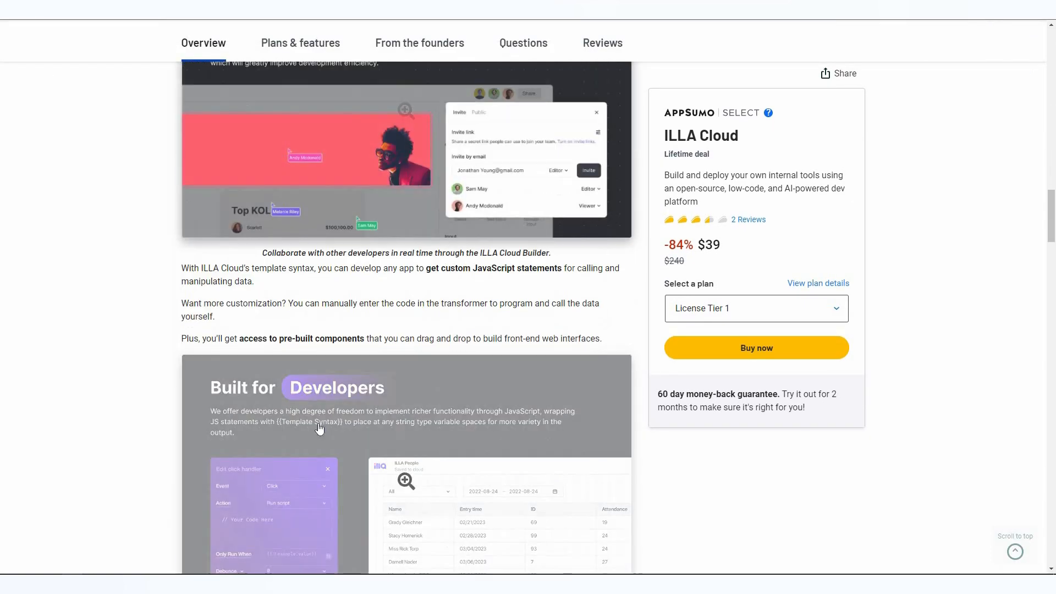
click(300, 43)
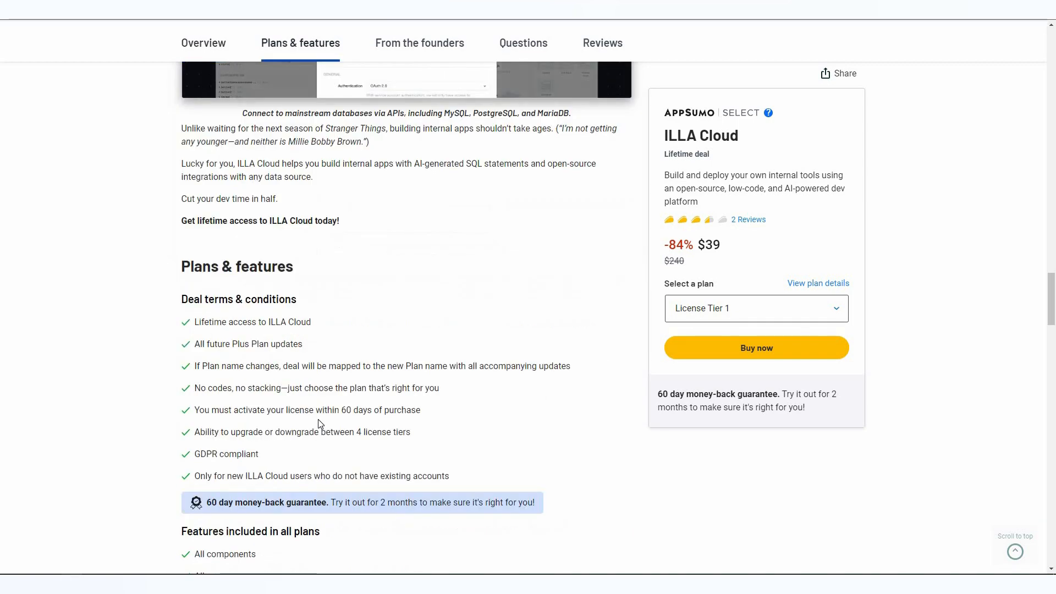
scroll(down, 3)
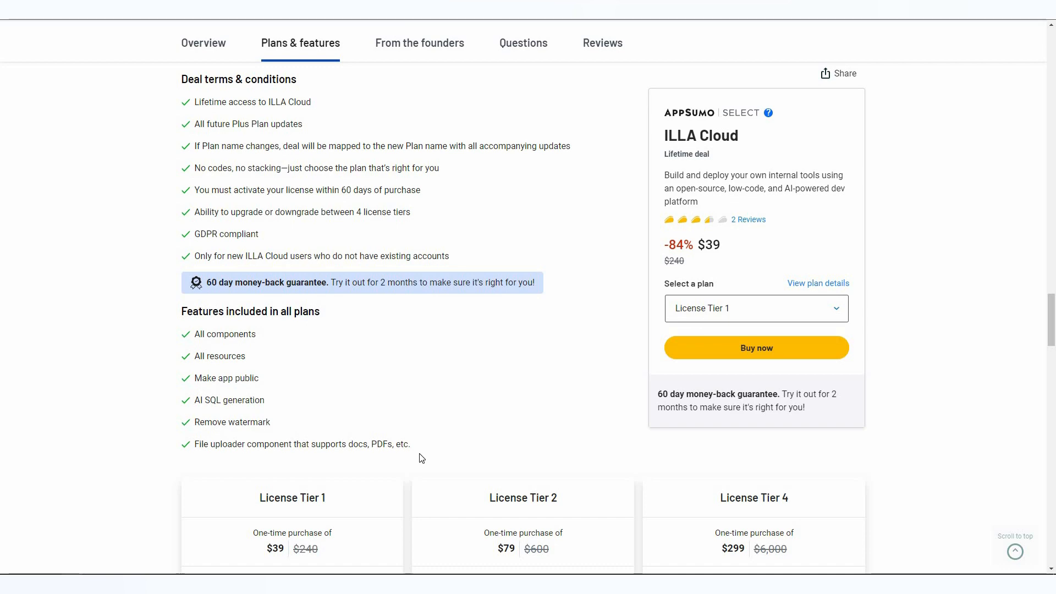
scroll(down, 3)
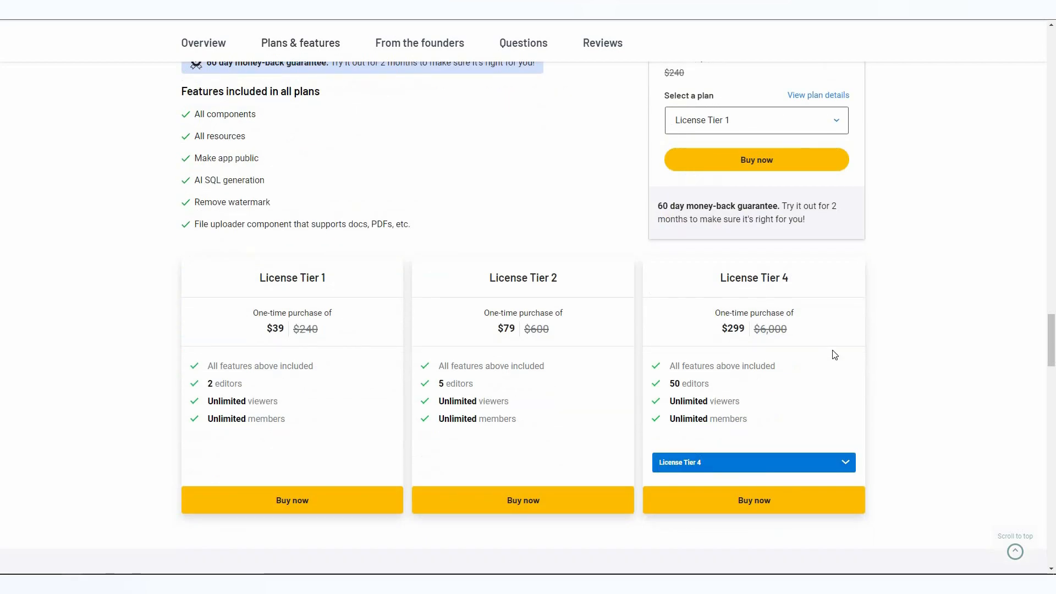
mouse_move(715, 491)
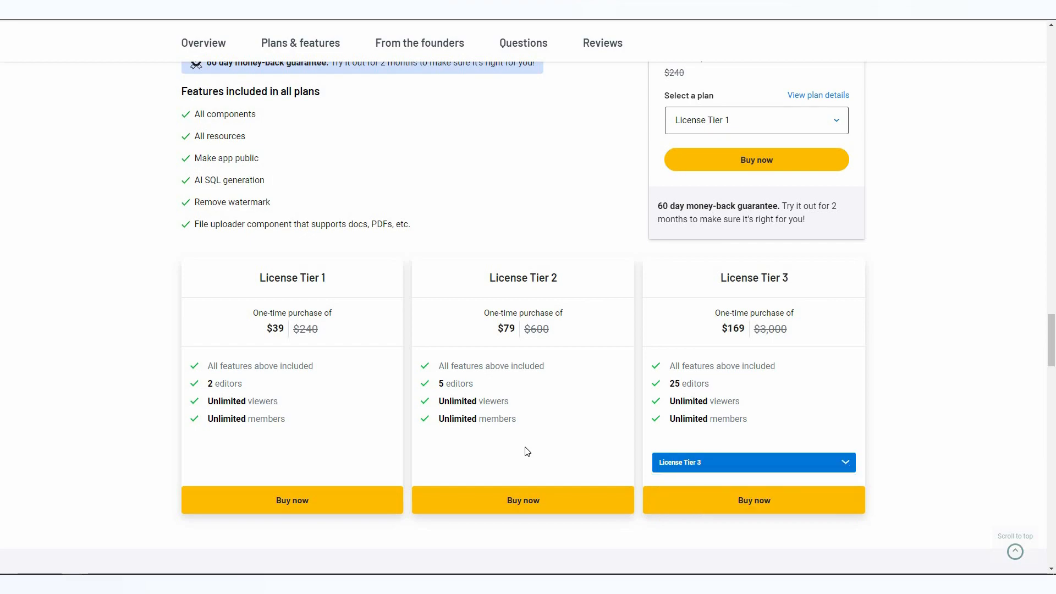
scroll(up, 3)
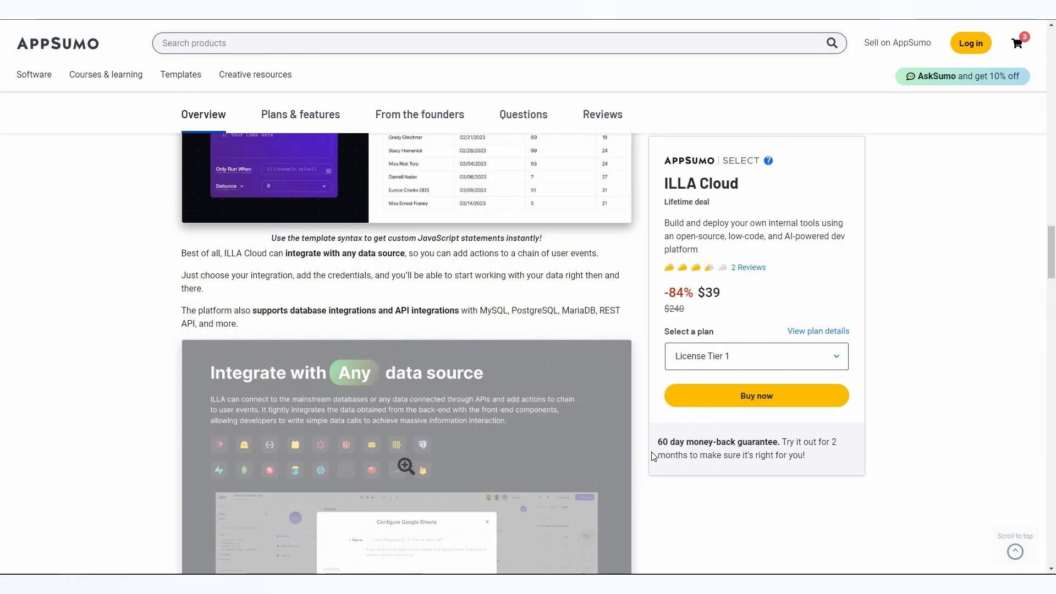
scroll(down, 3)
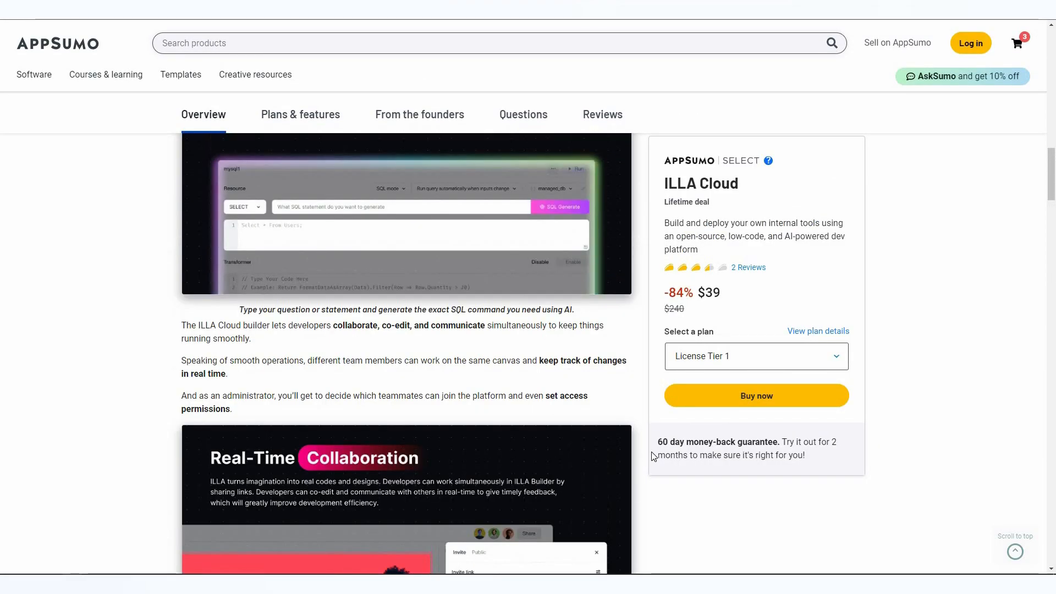